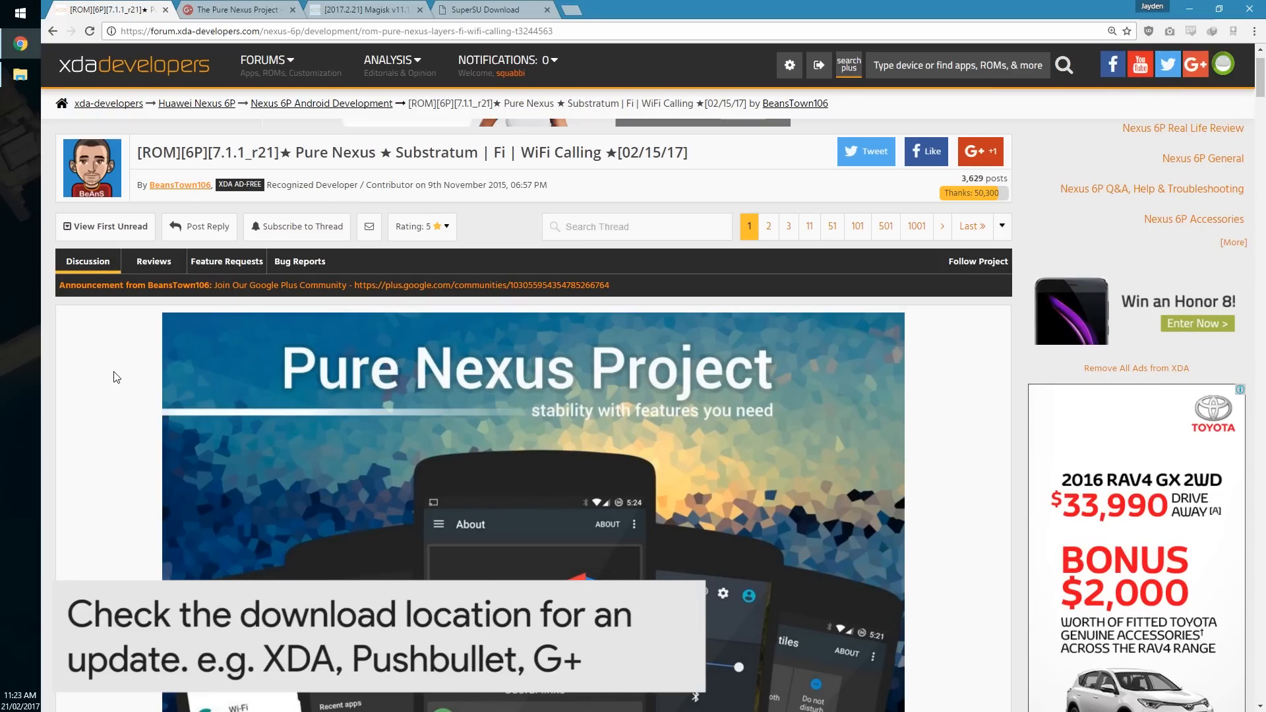
# Open the Pure Nexus Project Google+ community post listing the latest 7.1.1 build links.
pyautogui.click(231, 10)
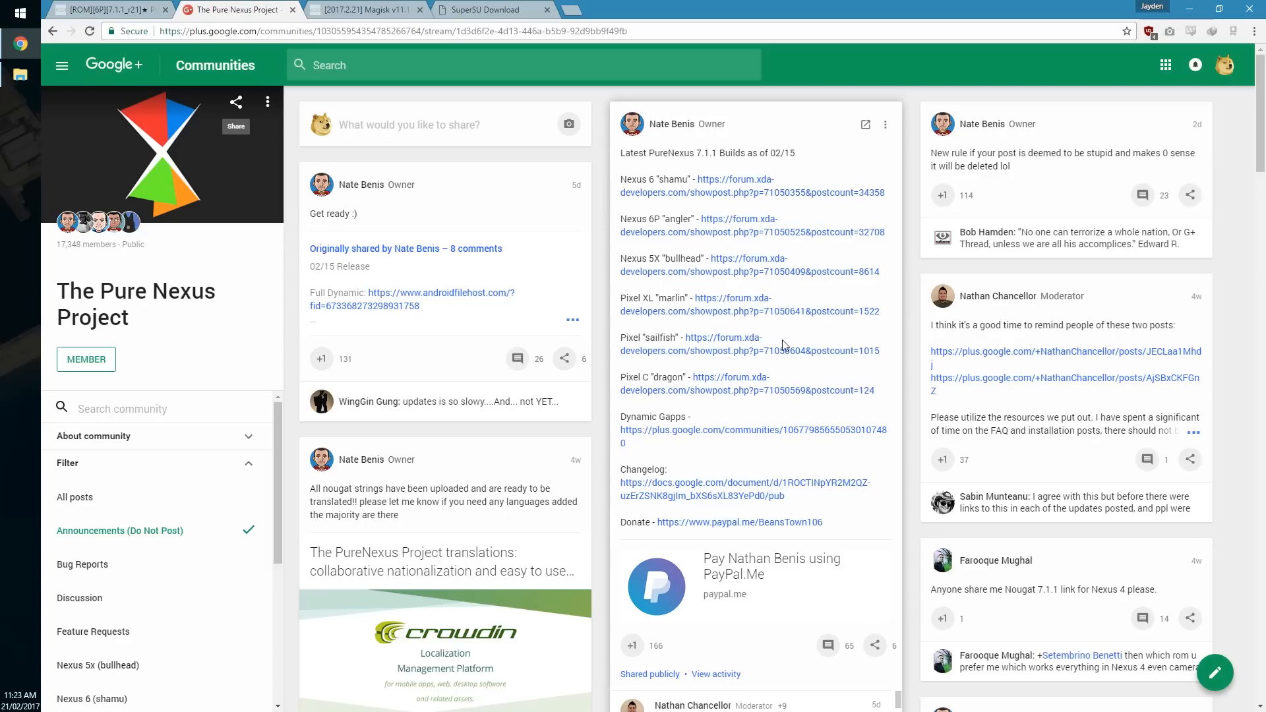
pyautogui.moveTo(773, 392)
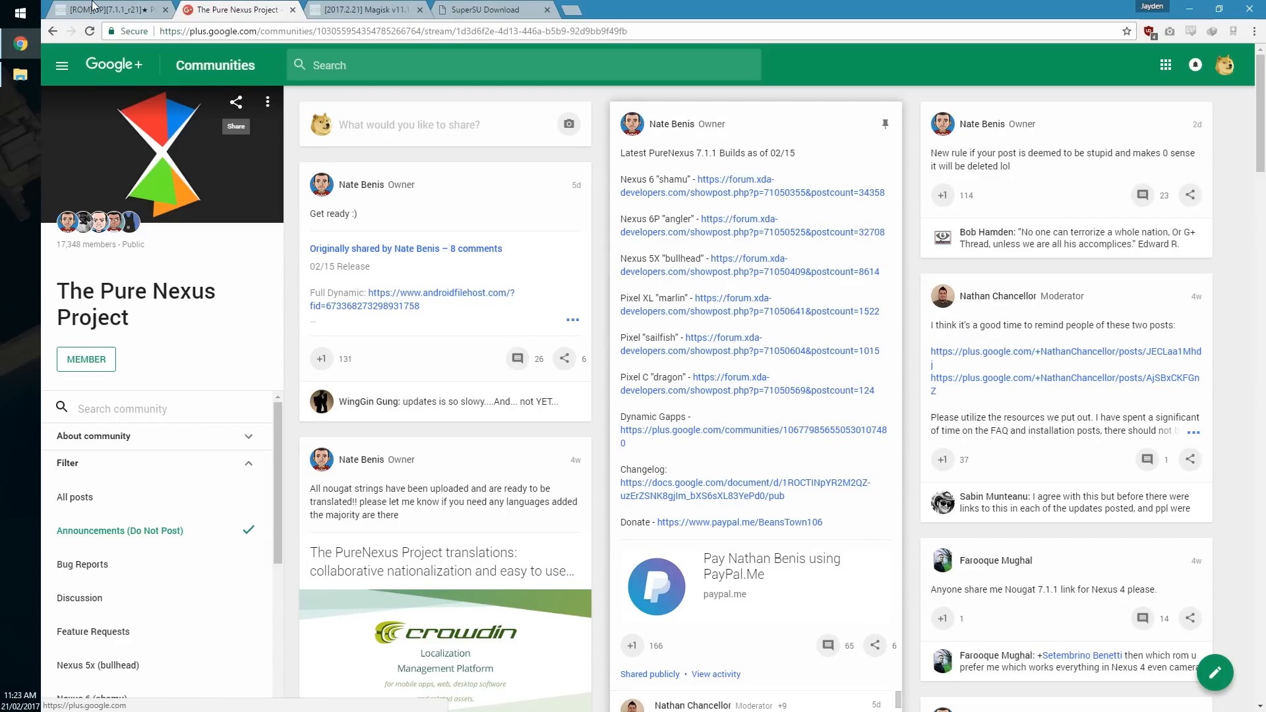
# Back in the Pure Nexus thread, reveal Downloads & Changelog and open the current release post.
pyautogui.click(99, 10)
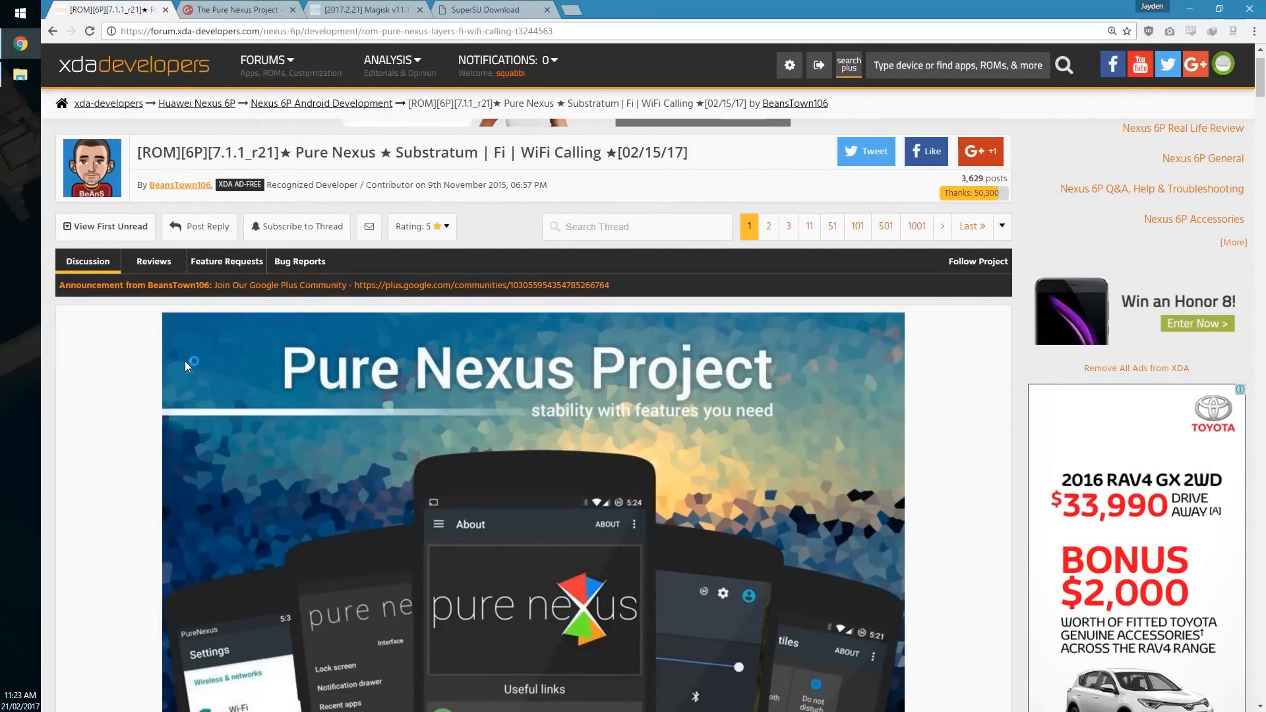
pyautogui.scroll(-3)
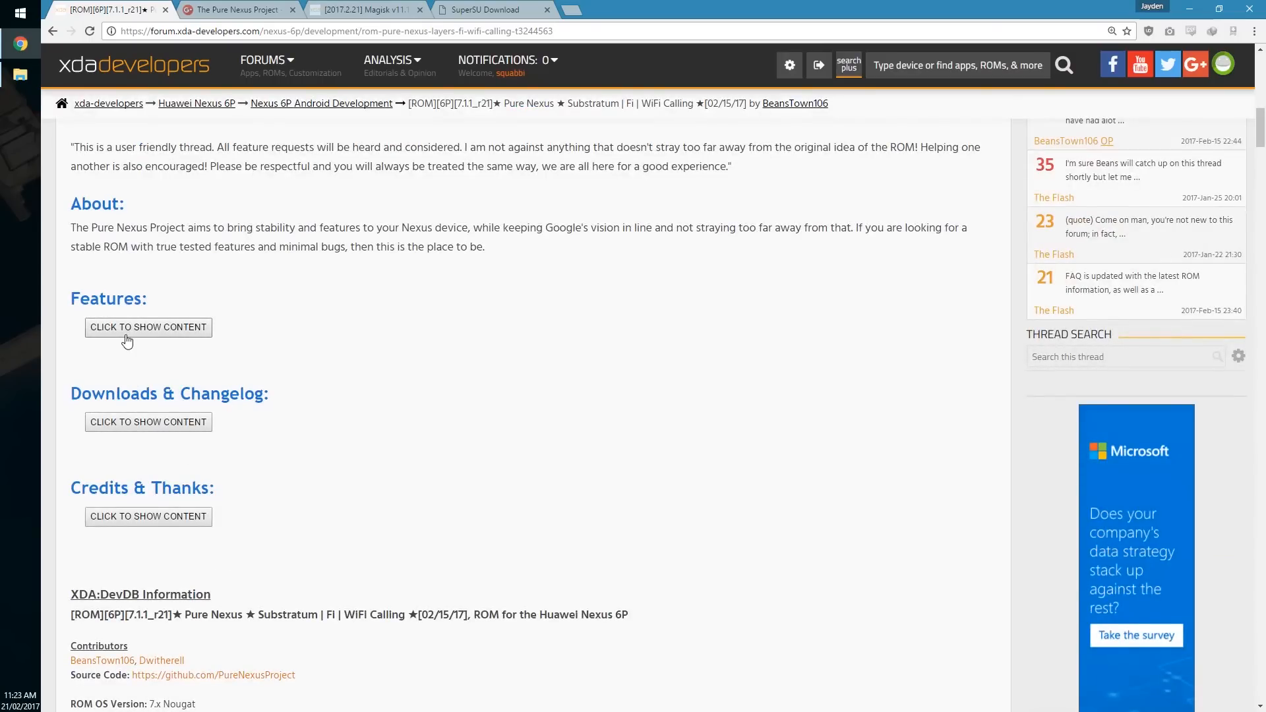
pyautogui.moveTo(132, 422)
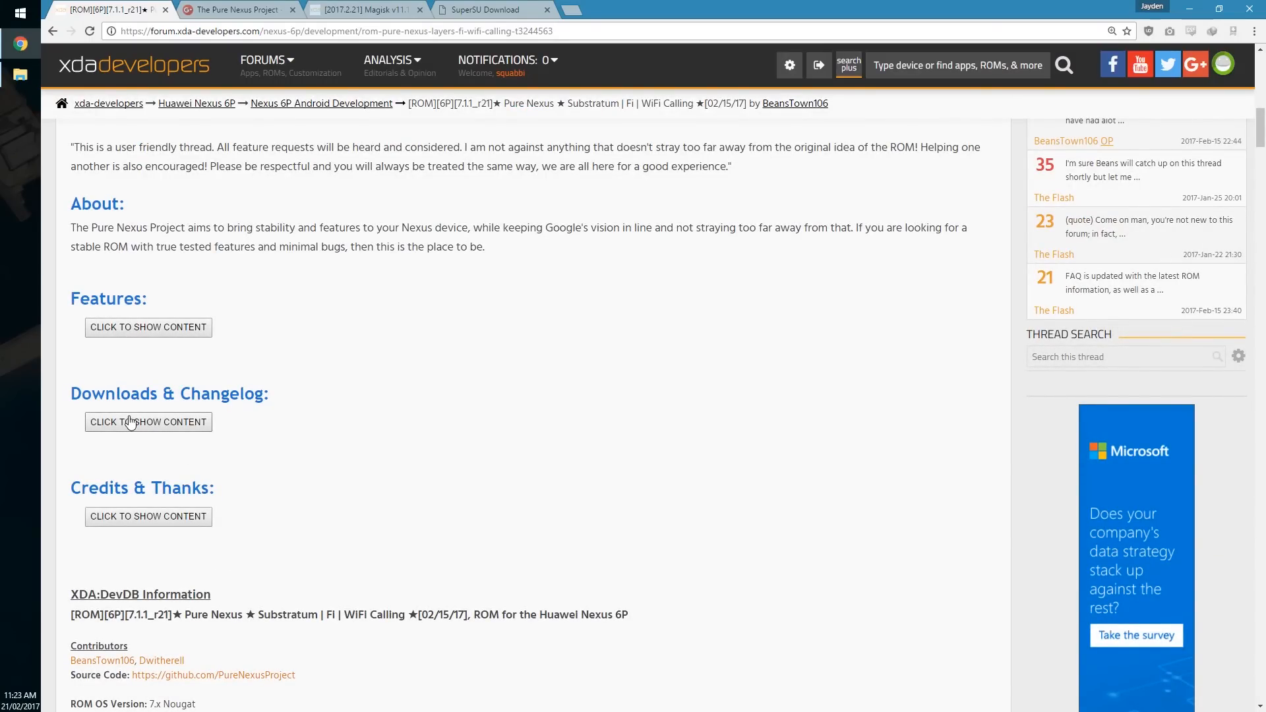
pyautogui.click(147, 422)
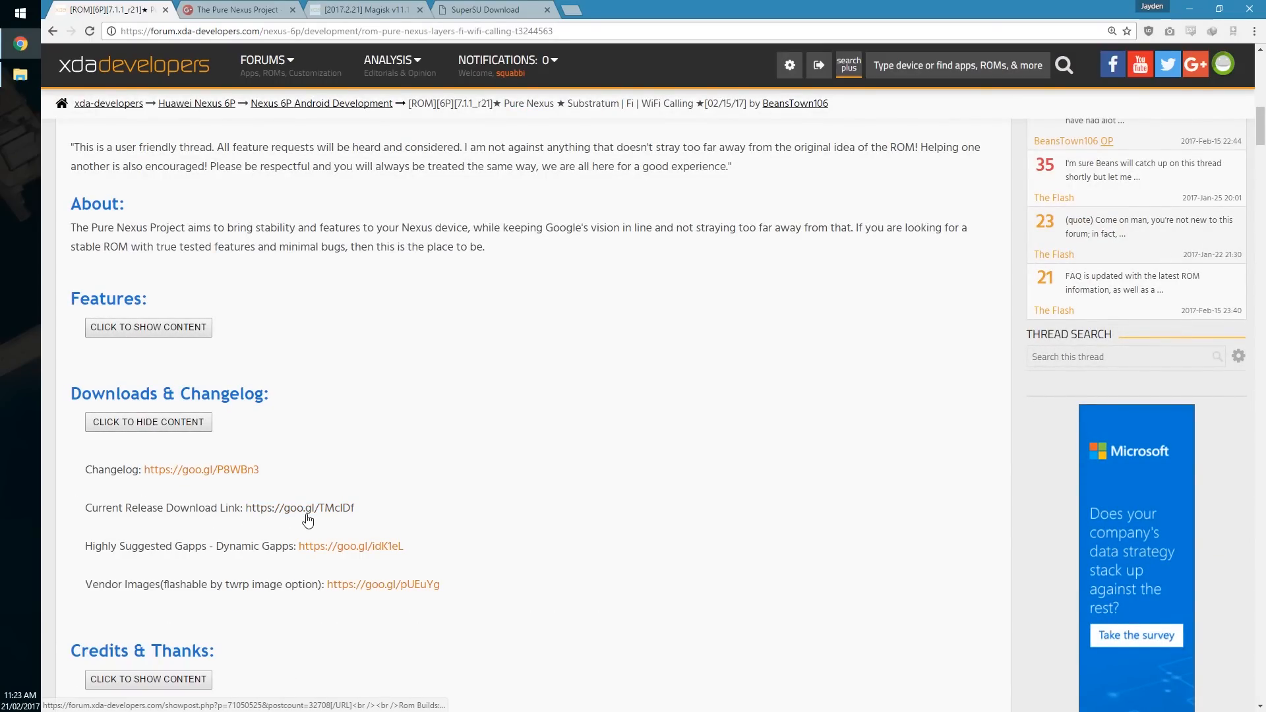
pyautogui.click(309, 507)
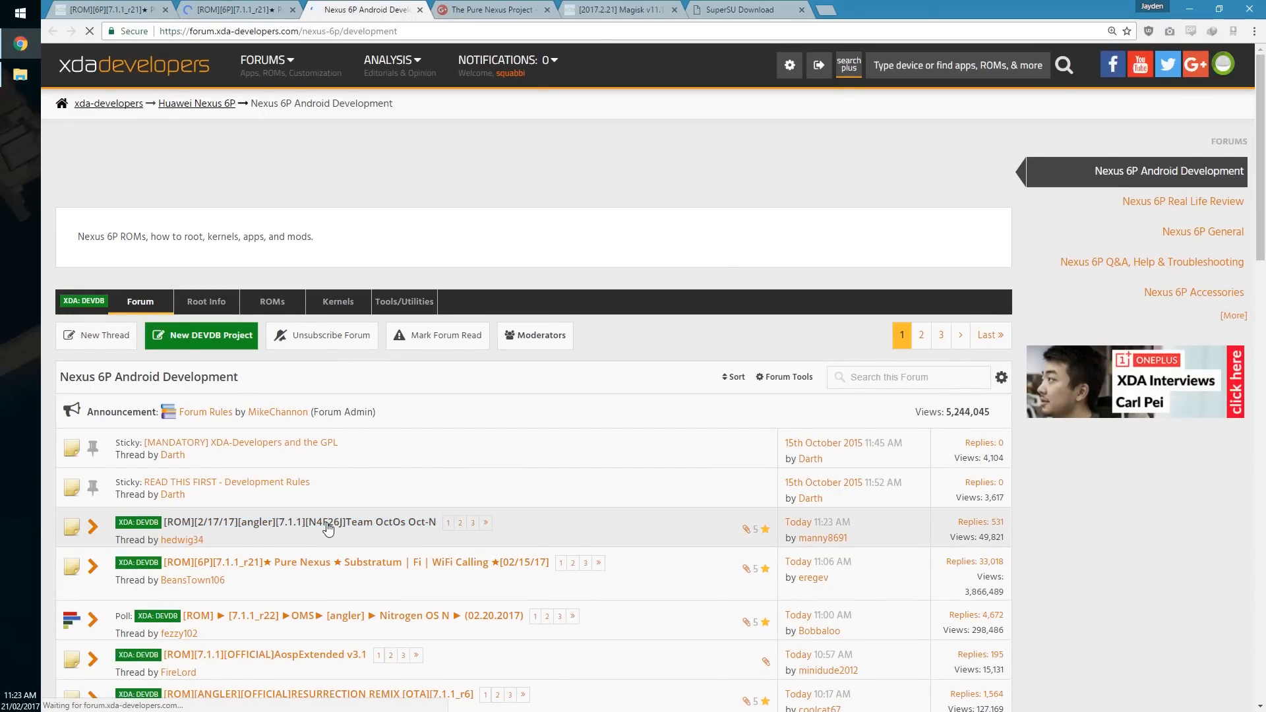
# Open the Team OctOS Oct-N ROM thread and scroll through it.
pyautogui.click(303, 521)
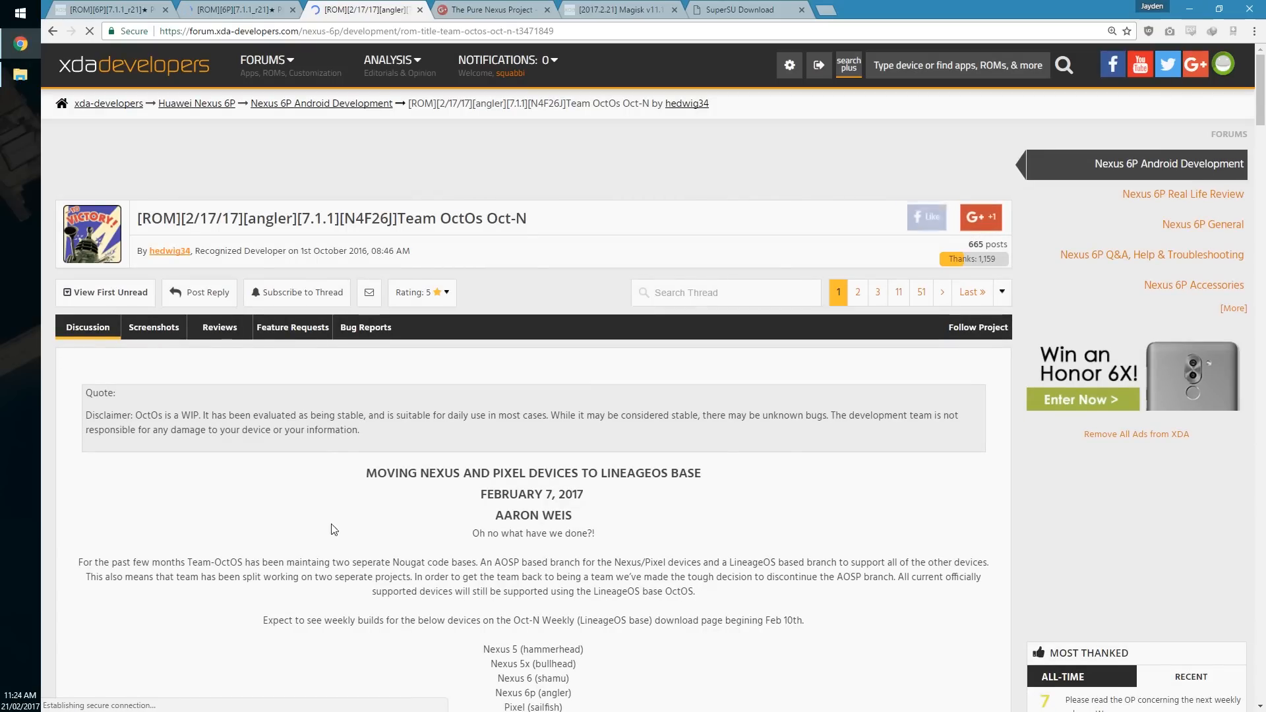
pyautogui.scroll(-3)
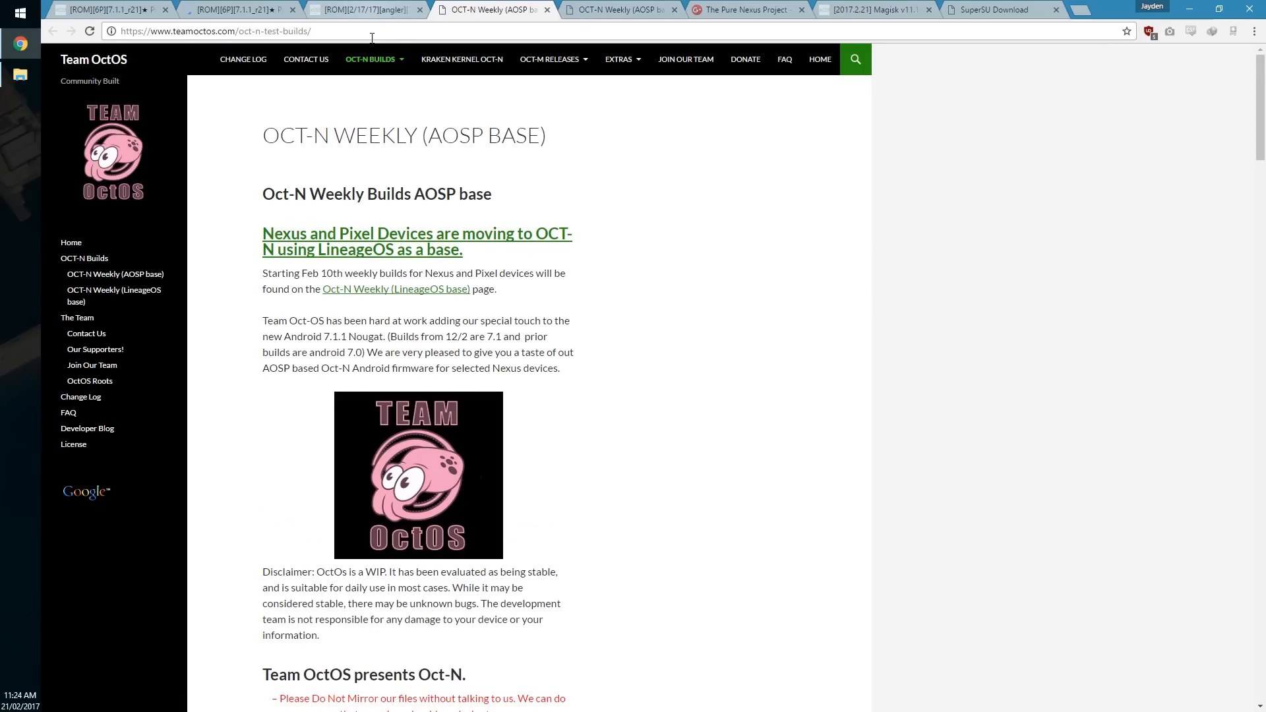
# Scroll down through the Team OctOS Oct-N Weekly (AOSP base) builds page.
pyautogui.scroll(-3)
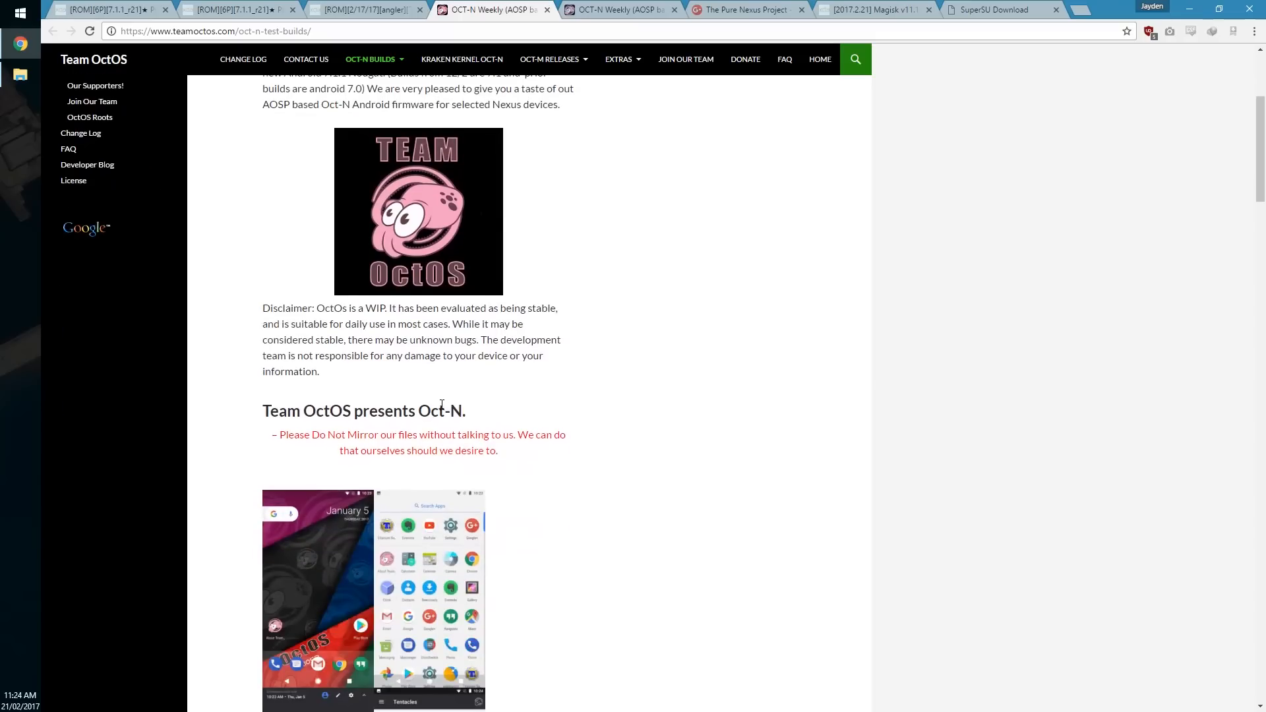
pyautogui.scroll(-3)
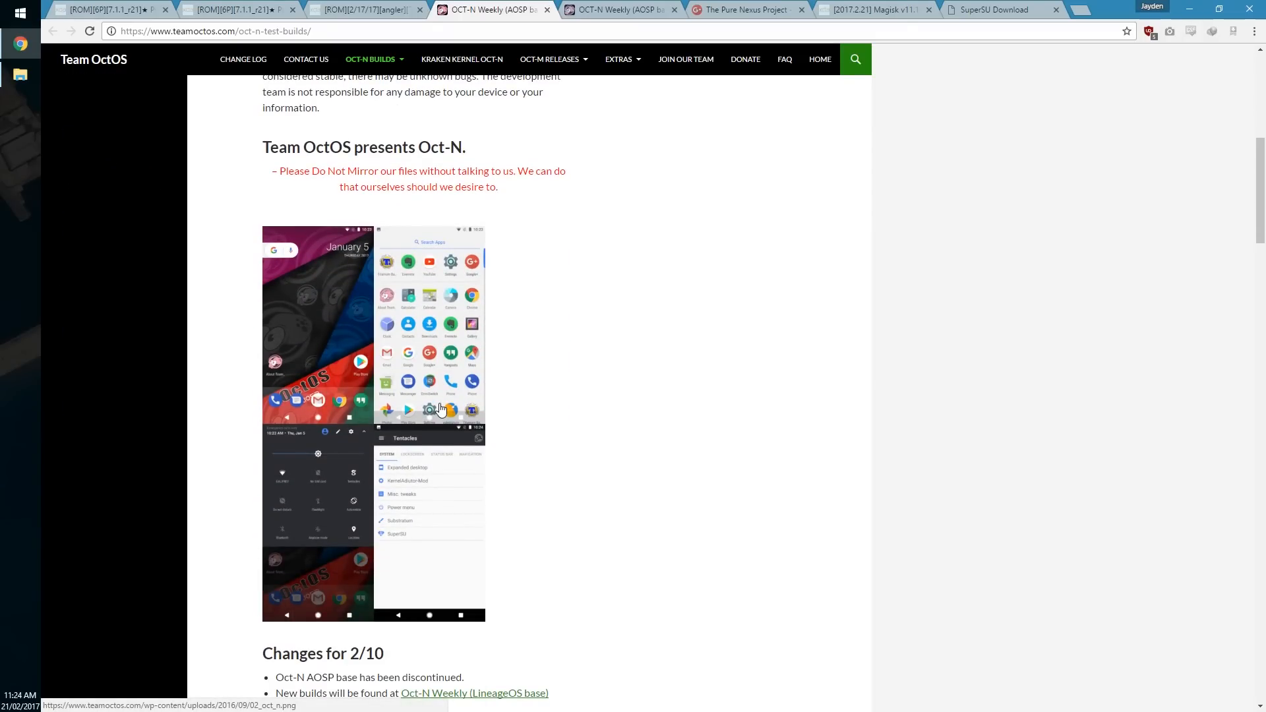
pyautogui.scroll(-3)
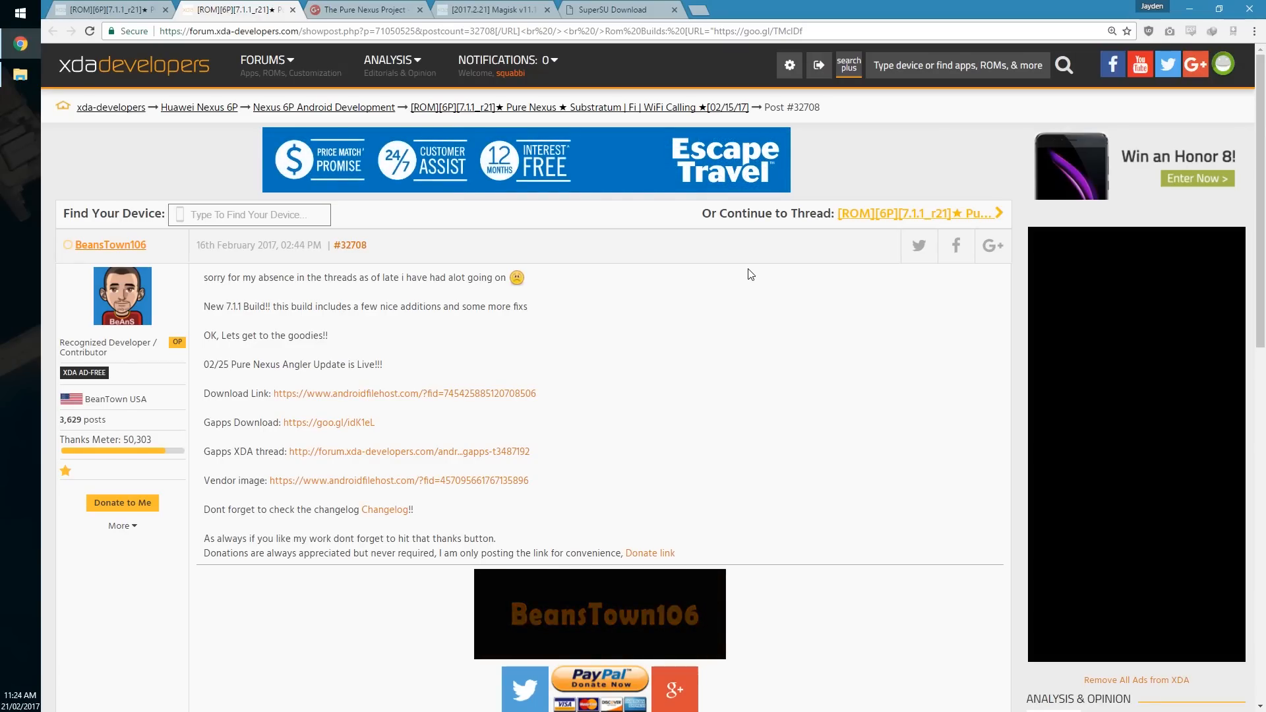
# Open the AndroidFileHost download page for the Pure Nexus angler 7.1.1 OFFICIAL zip.
pyautogui.scroll(-3)
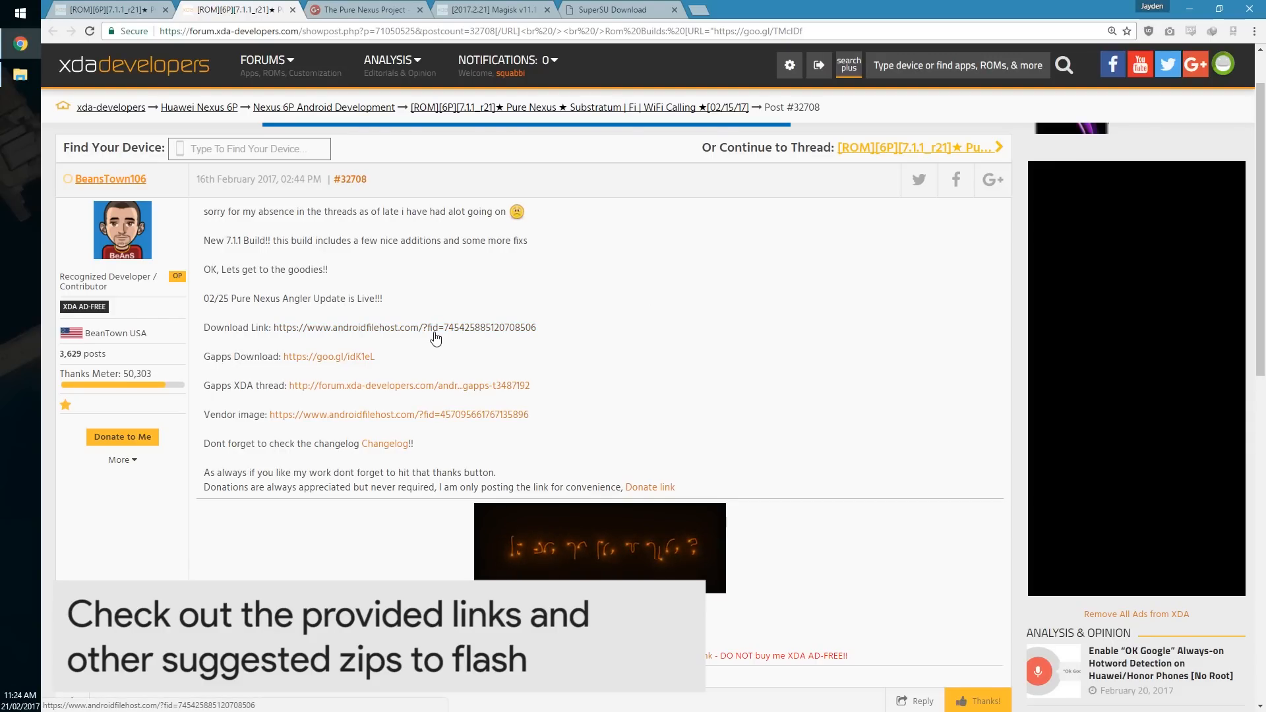
pyautogui.click(372, 327)
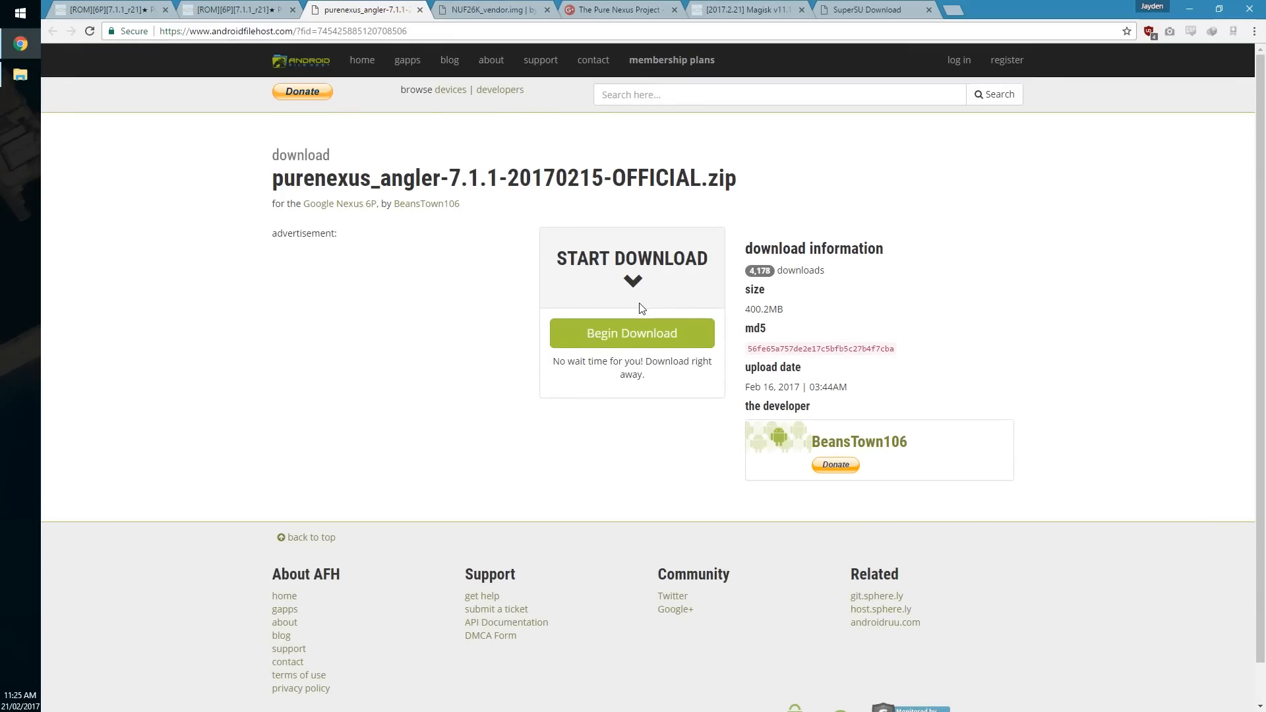
pyautogui.moveTo(463, 6)
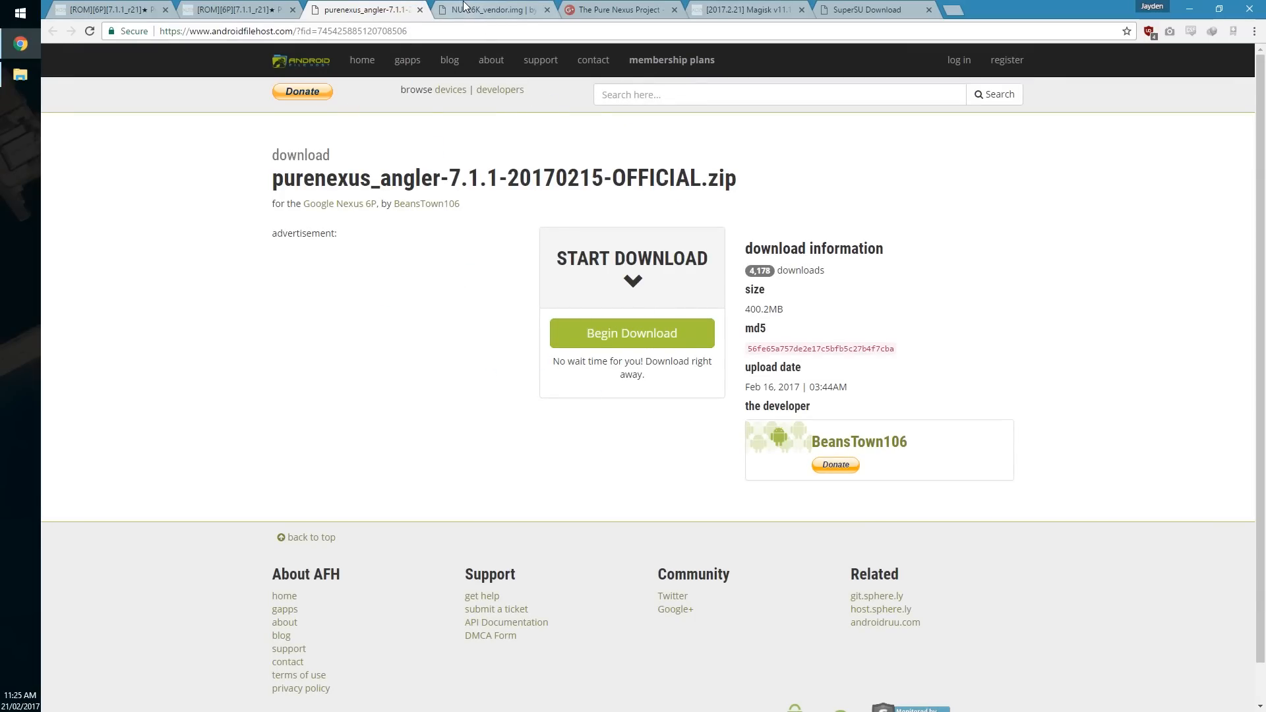
# Compare the purenexus_angler zip and NUF26K_vendor.img download pages, ending on the Magisk thread.
pyautogui.click(504, 10)
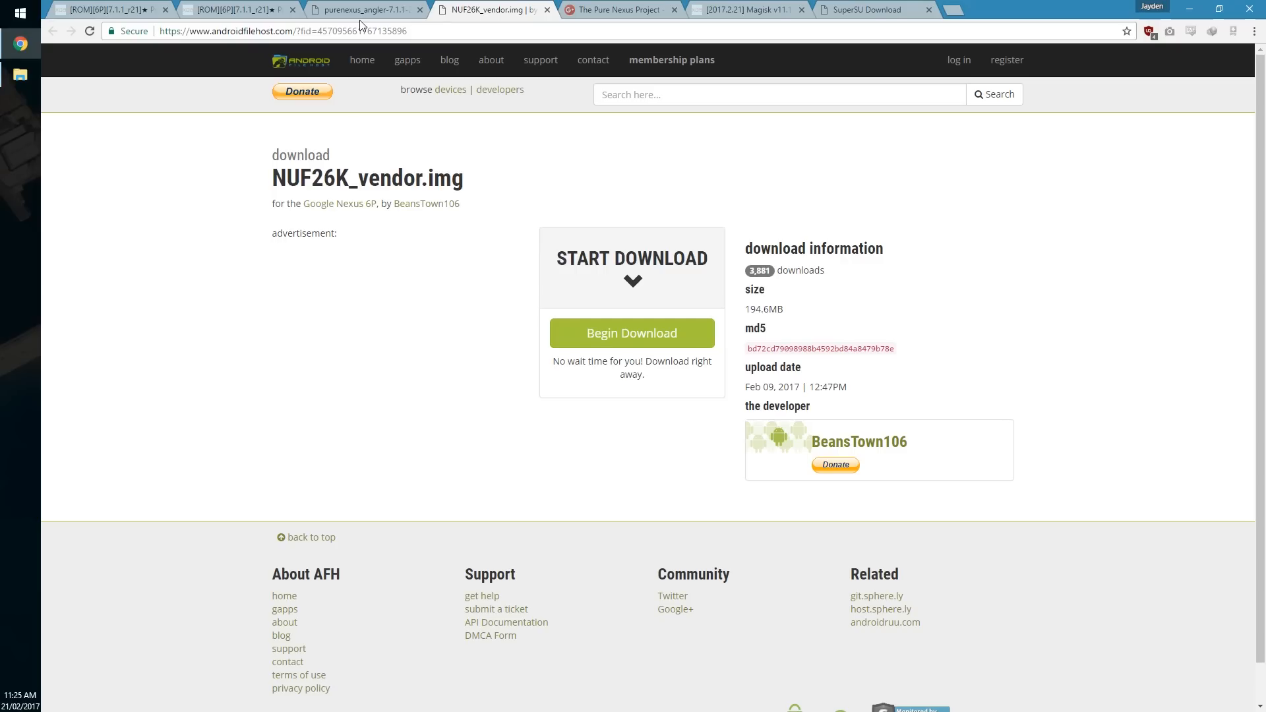
pyautogui.click(378, 8)
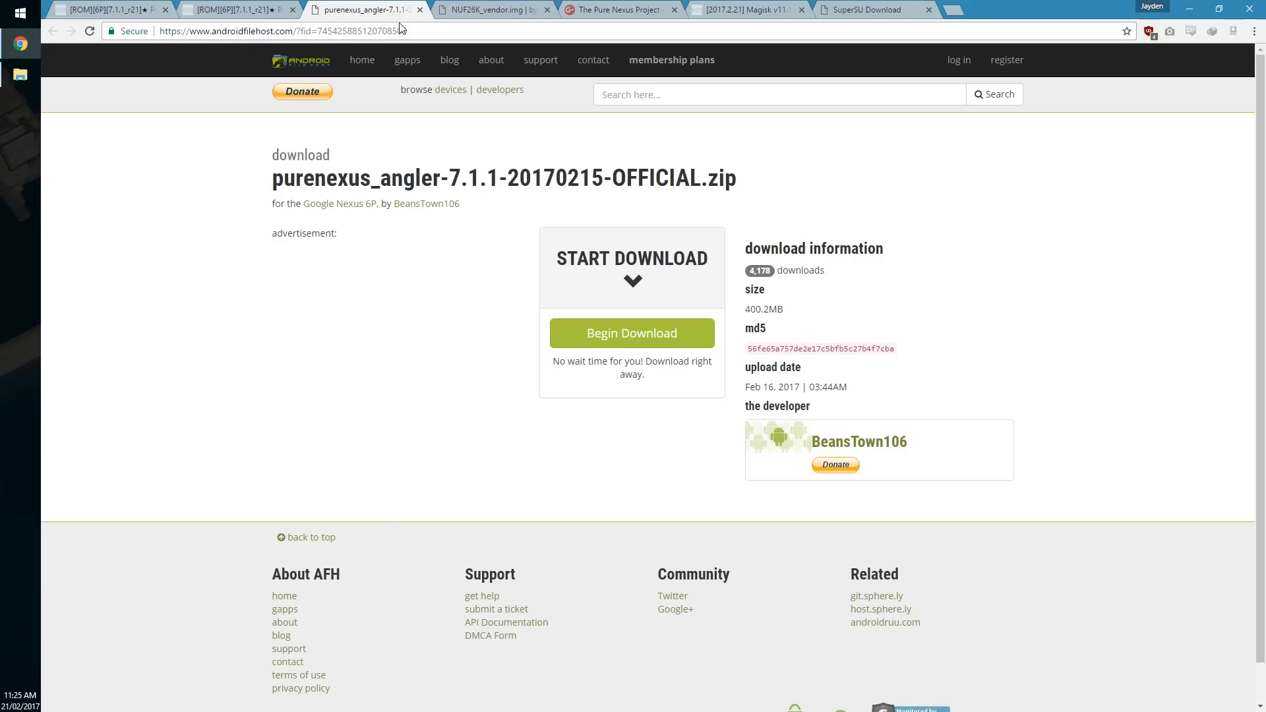
pyautogui.click(503, 9)
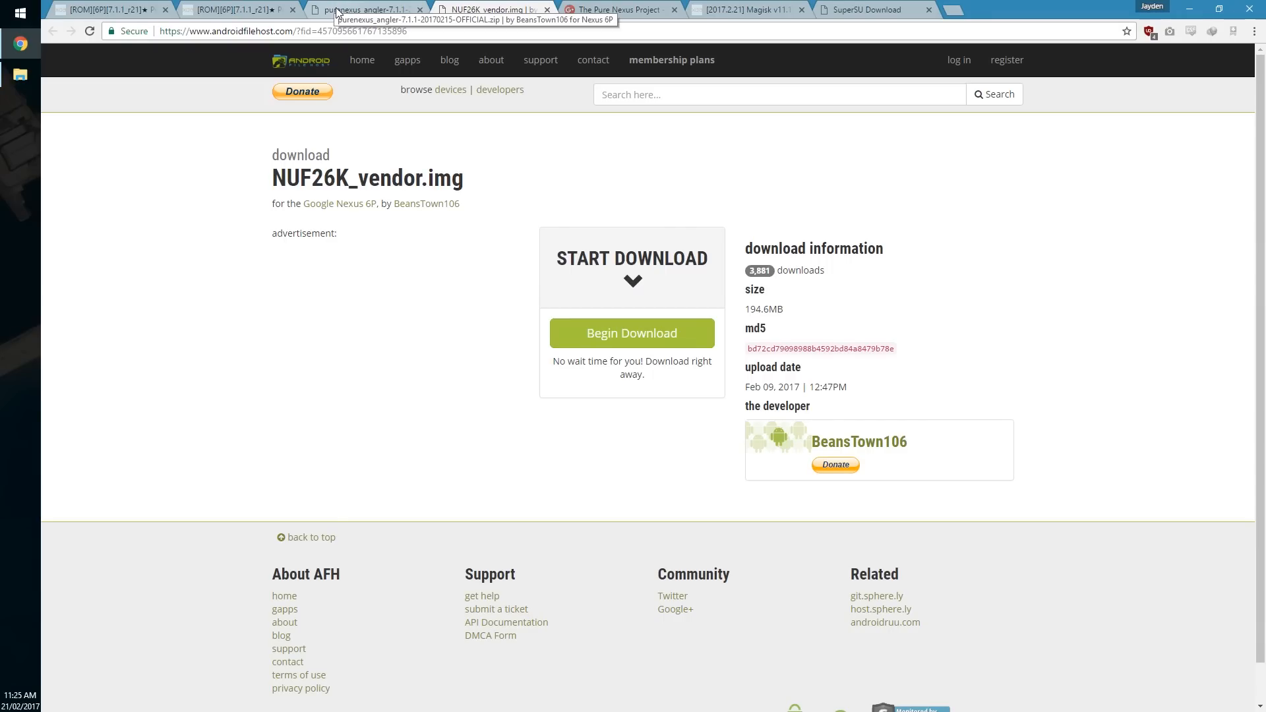
pyautogui.click(372, 10)
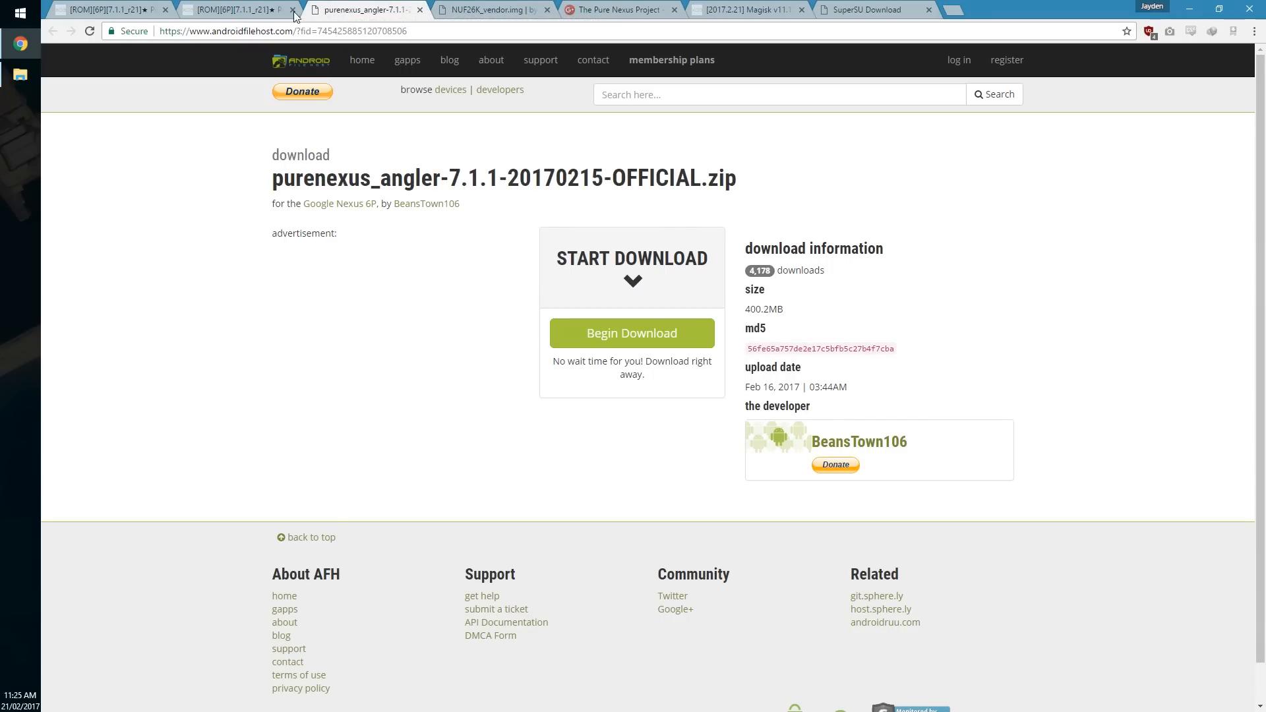
pyautogui.click(197, 10)
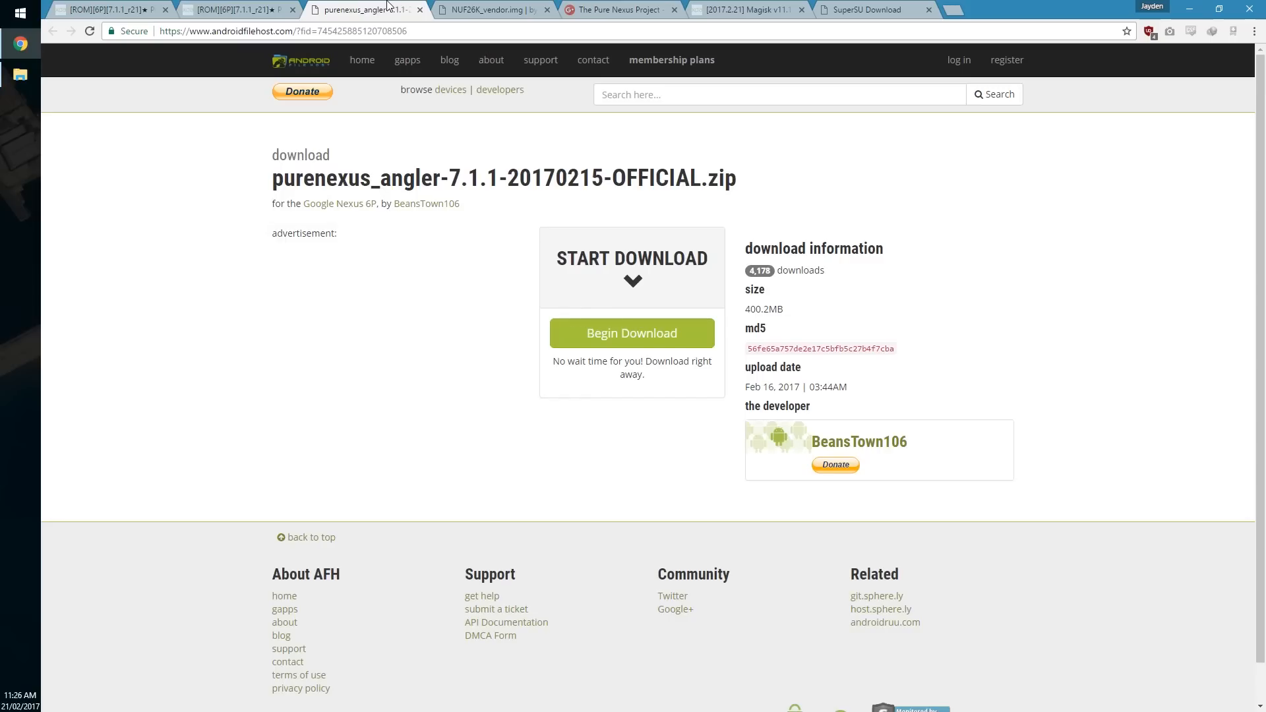
pyautogui.click(504, 10)
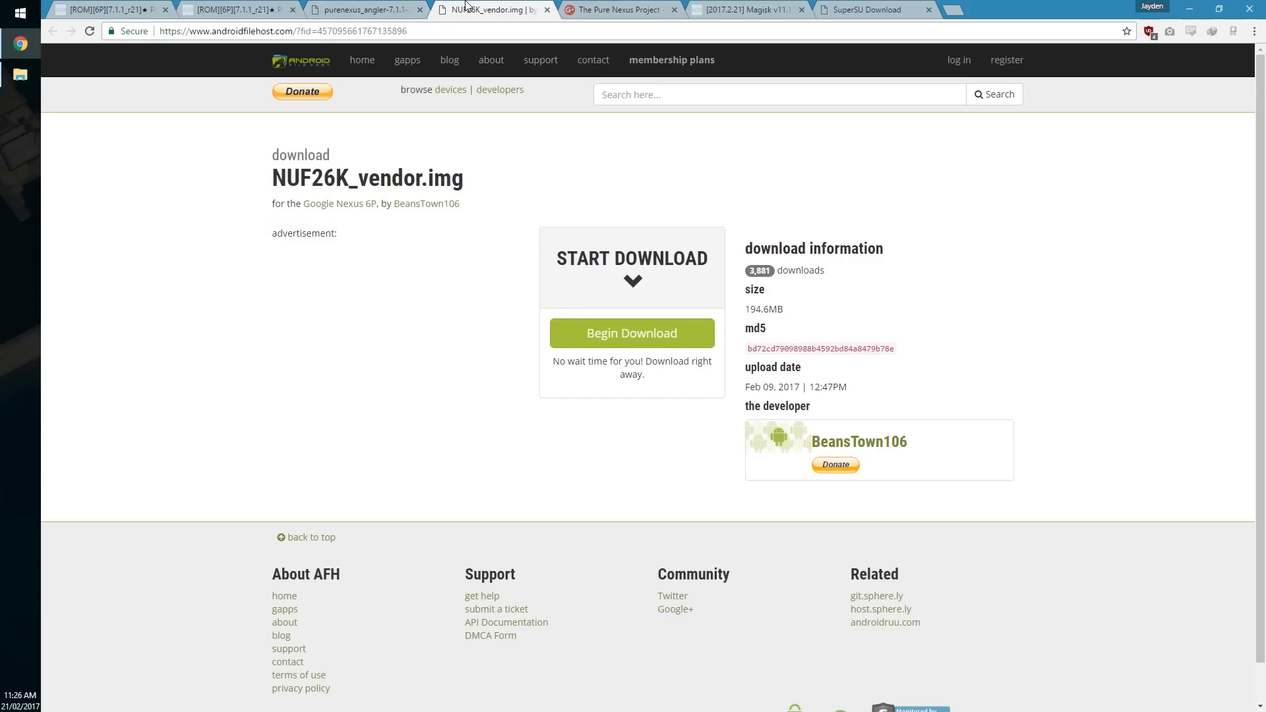
pyautogui.moveTo(753, 16)
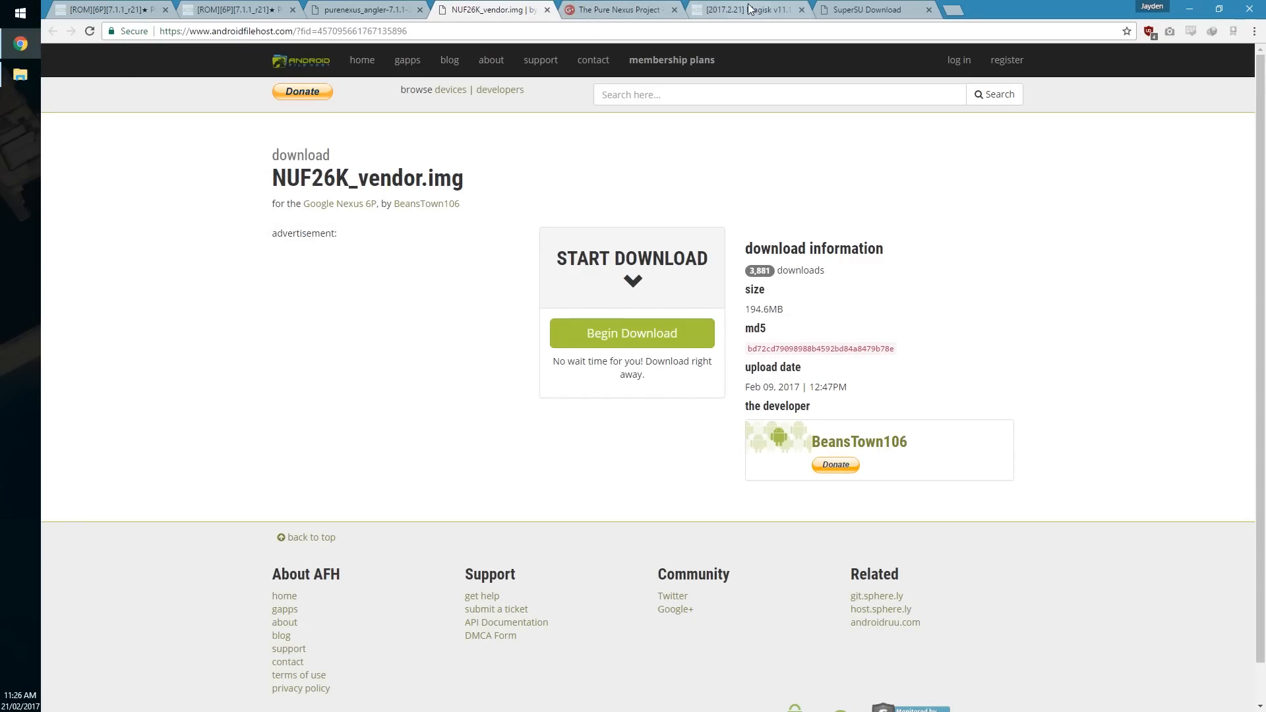
pyautogui.click(759, 10)
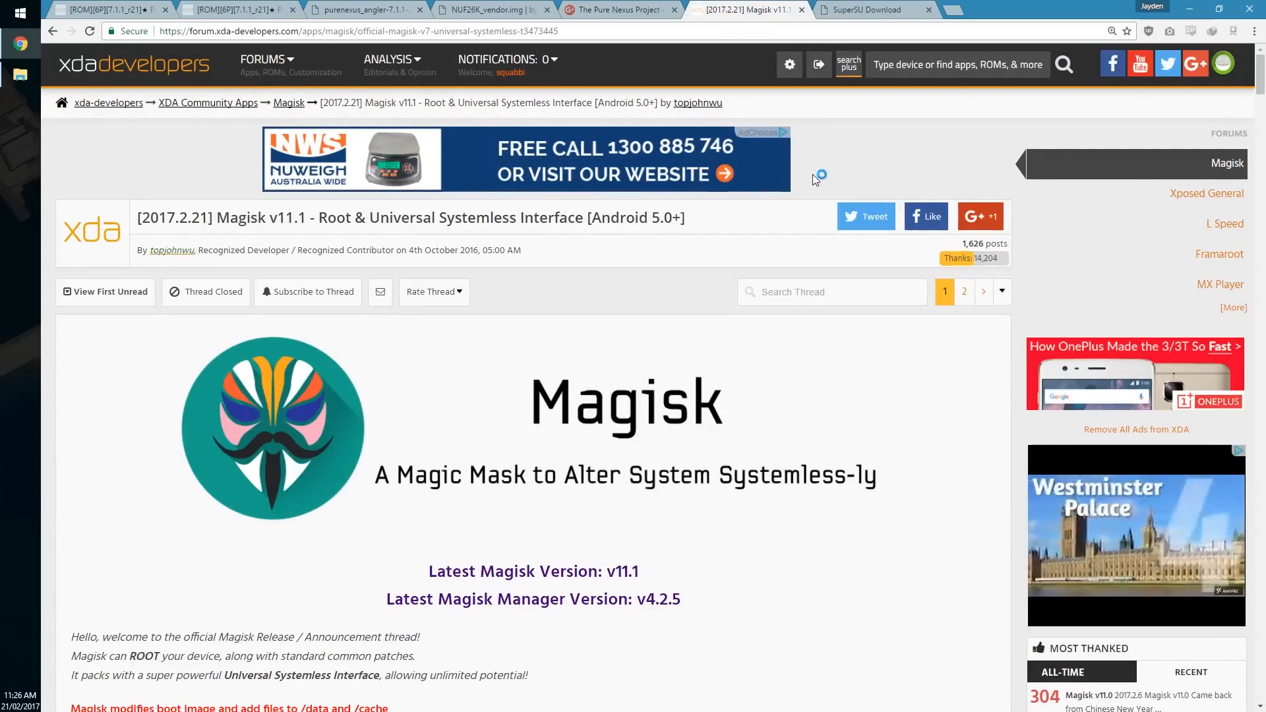
# Scroll the Magisk v11.1 XDA thread to read its features.
pyautogui.scroll(-3)
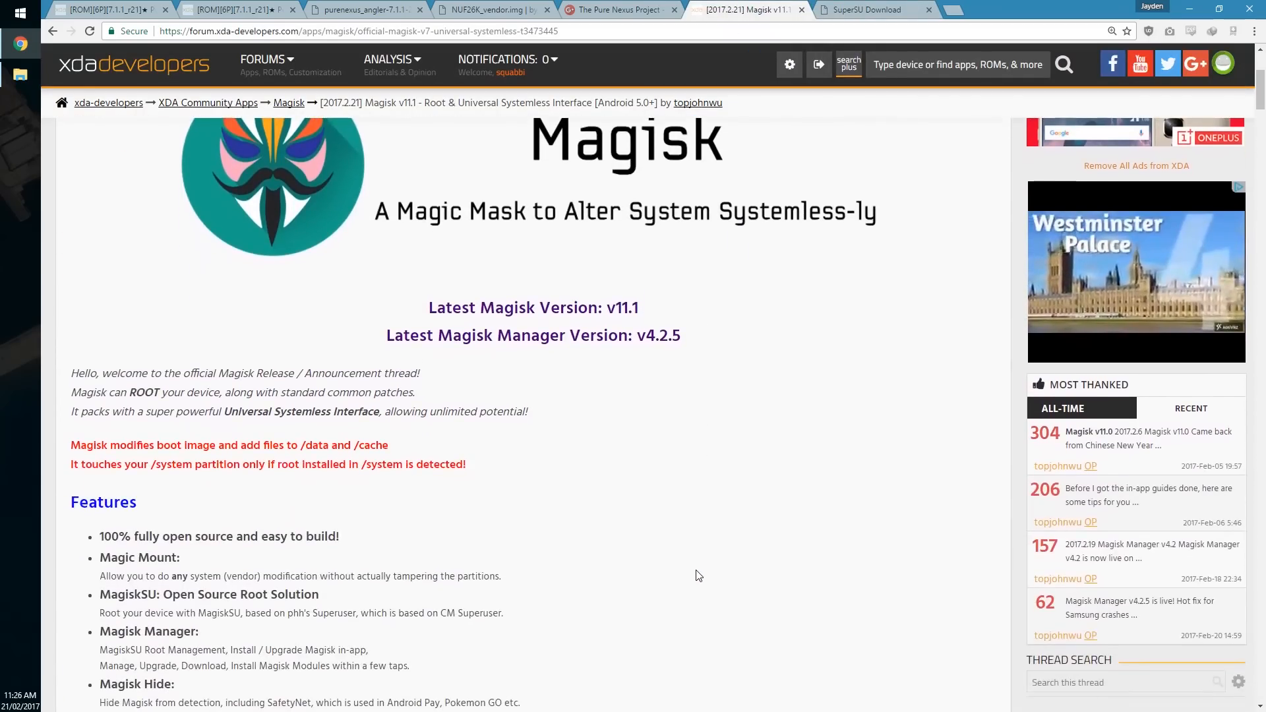
pyautogui.scroll(-3)
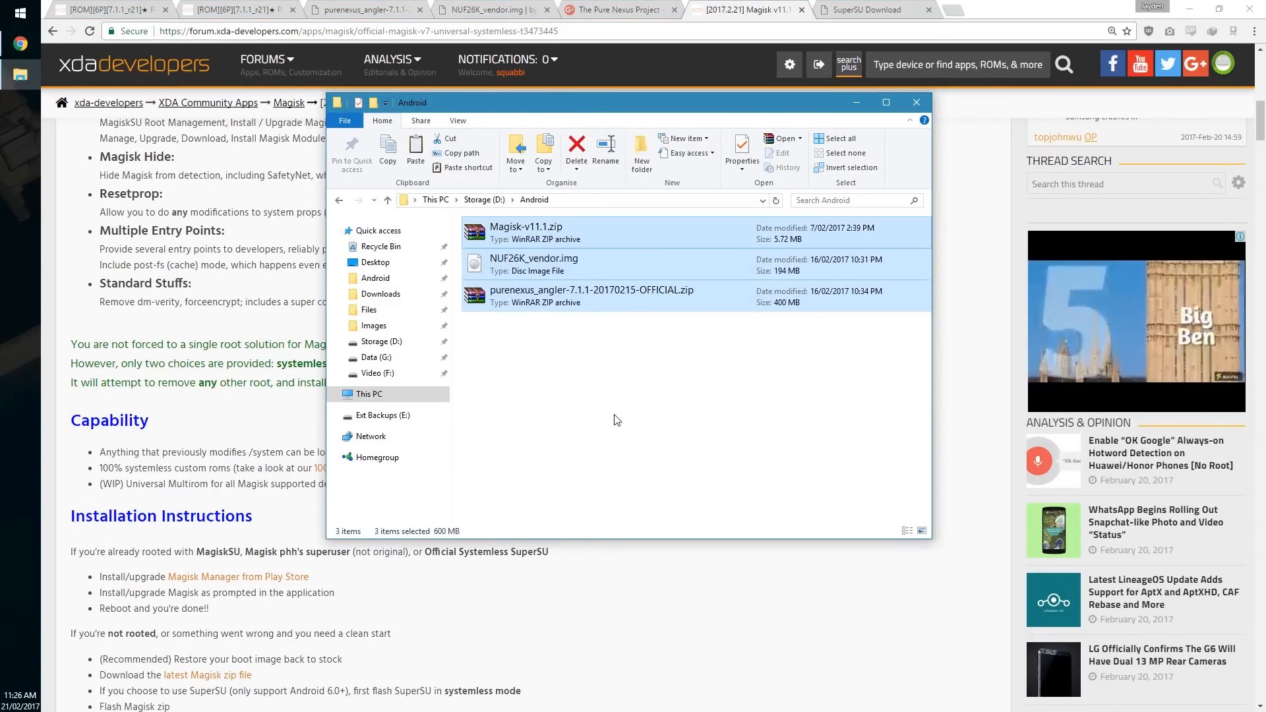
# Select NUF26K_vendor.img and open a second File Explorer window on This PC.
pyautogui.click(552, 232)
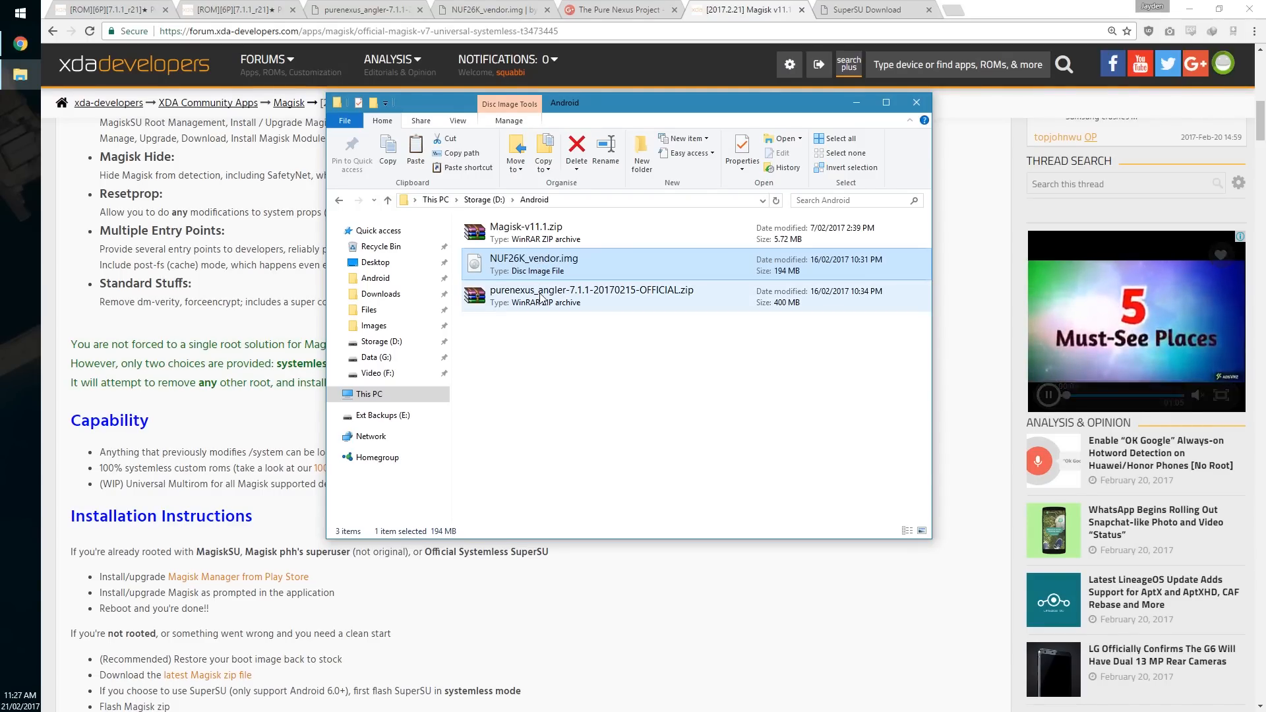
pyautogui.click(591, 295)
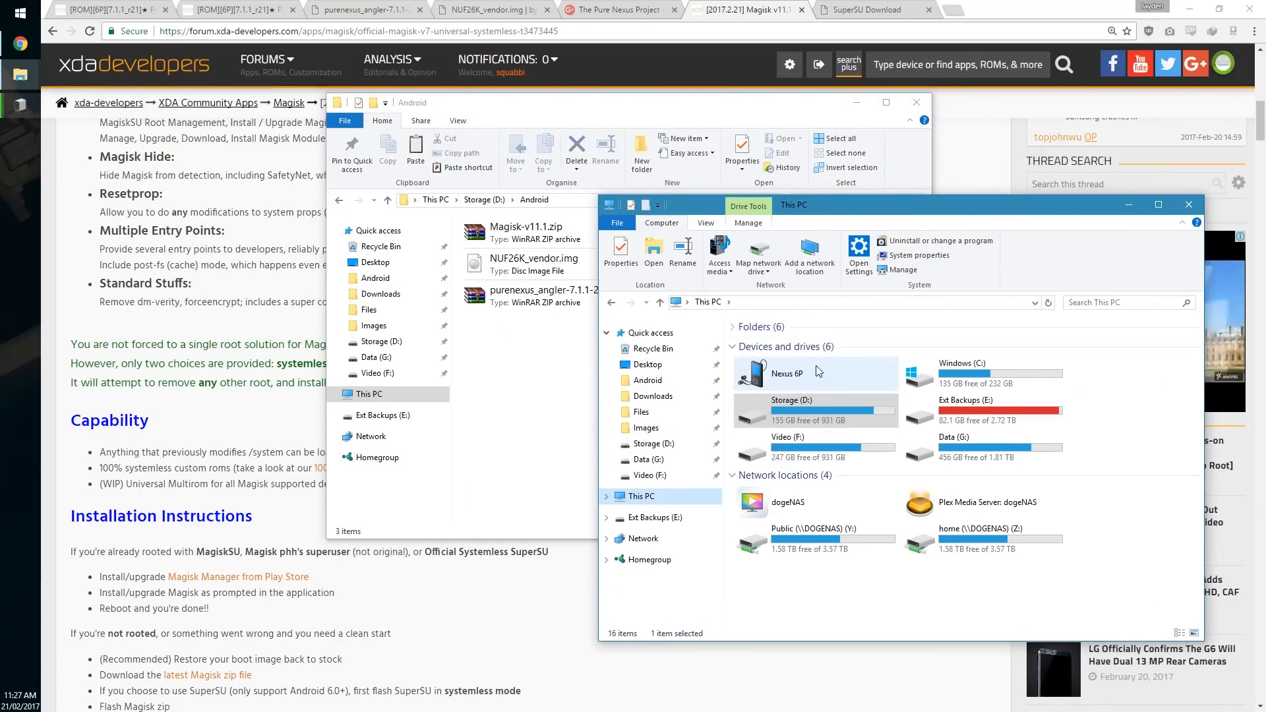
# Open the Nexus 6P's internal shared storage and permanently delete the three old files.
pyautogui.doubleClick(787, 373)
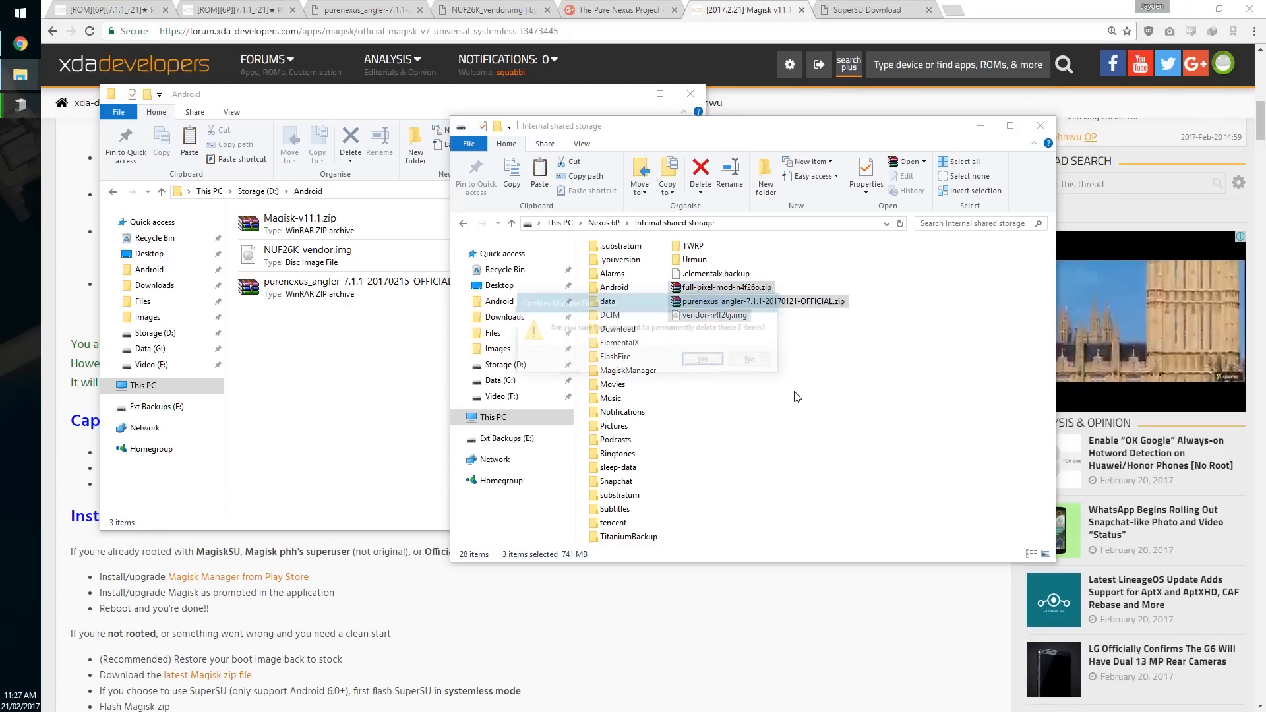
pyautogui.click(702, 359)
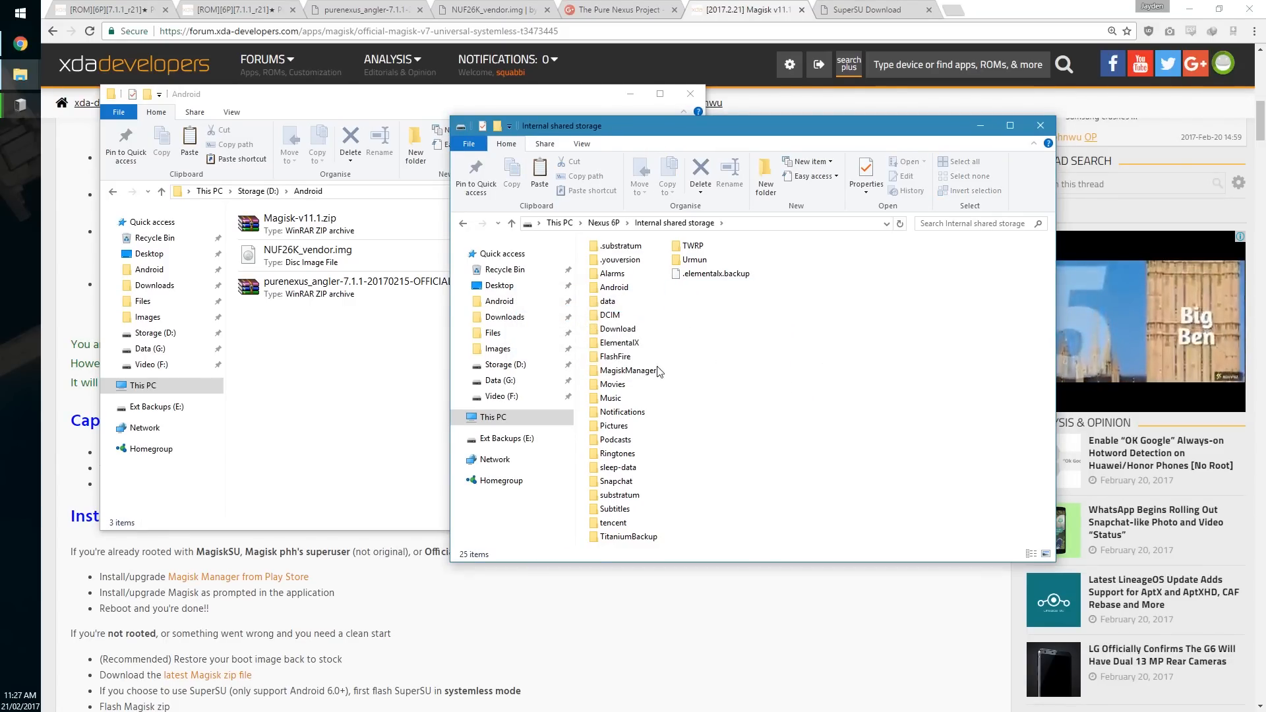
pyautogui.moveTo(383, 377)
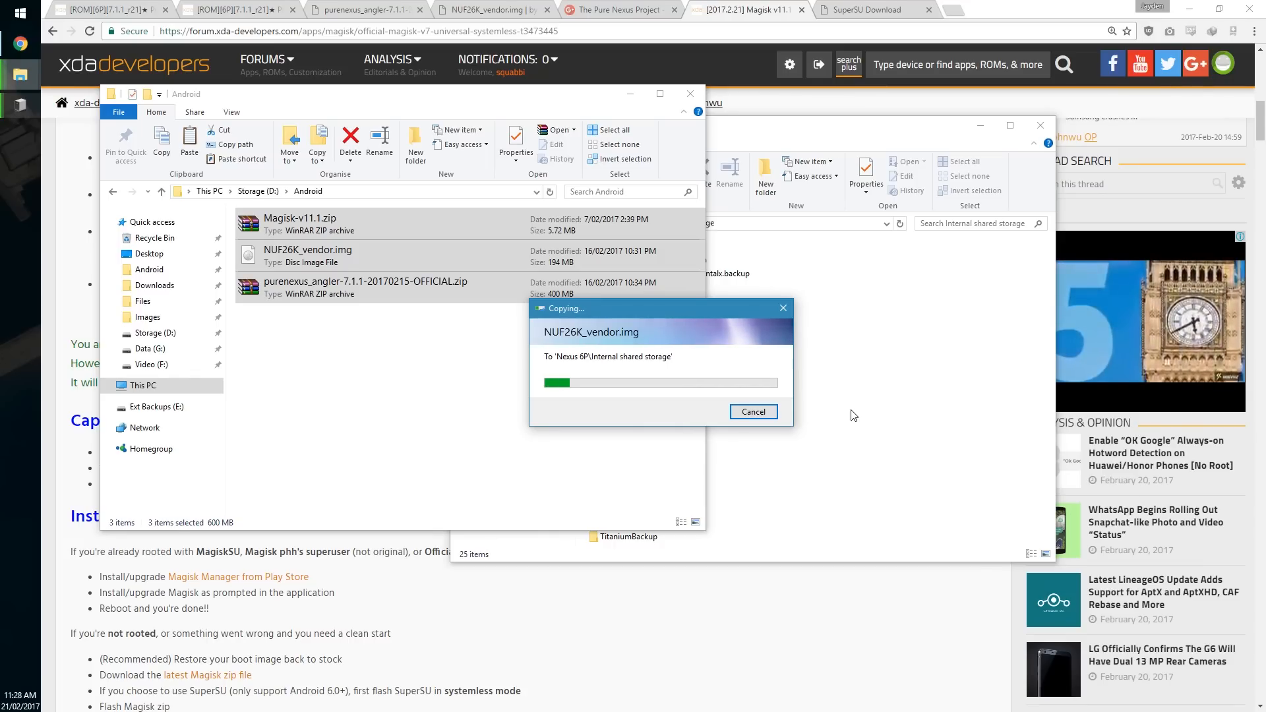
pyautogui.moveTo(791, 397)
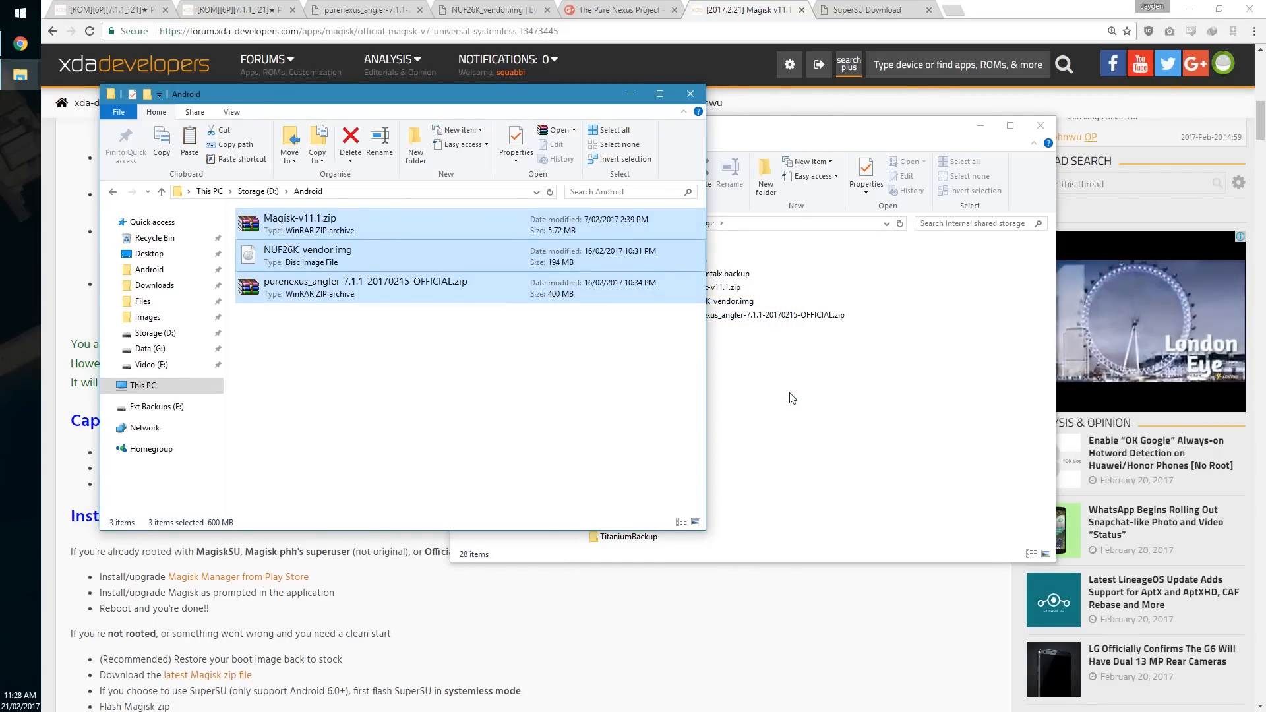
pyautogui.moveTo(559, 397)
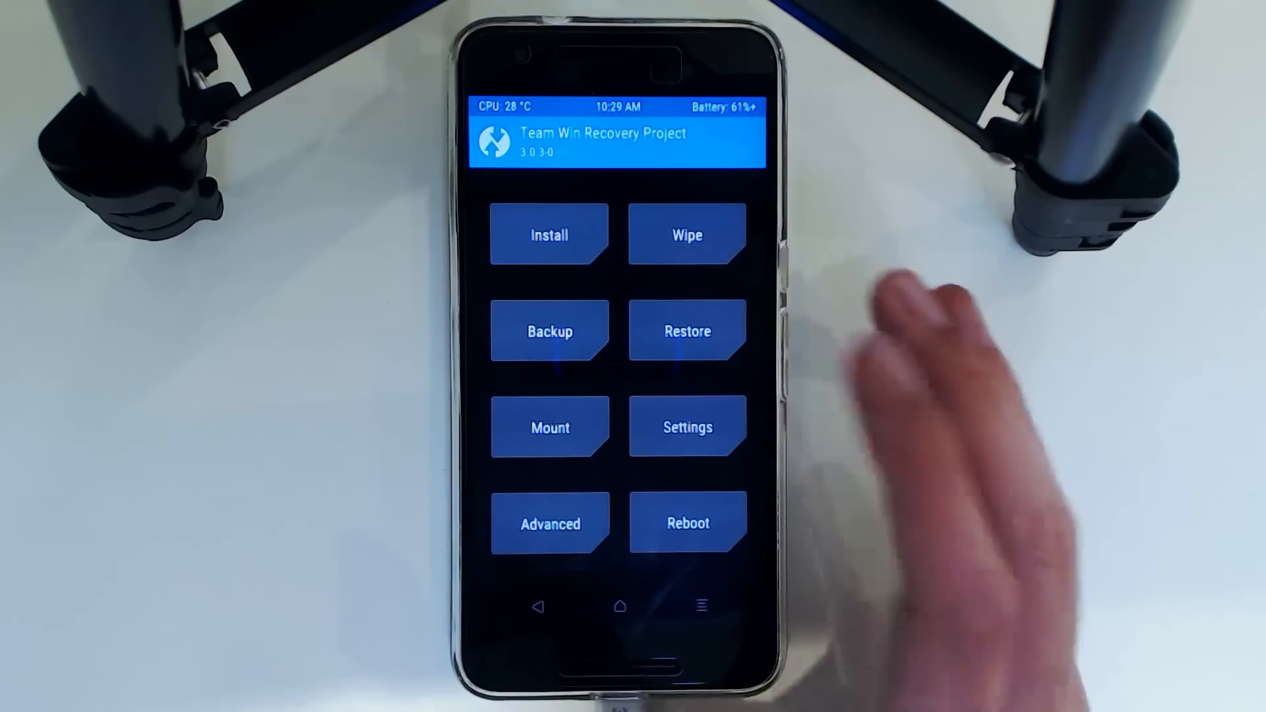
# Start a TWRP backup of the Boot, System, Vendor and Data partitions.
pyautogui.click(550, 331)
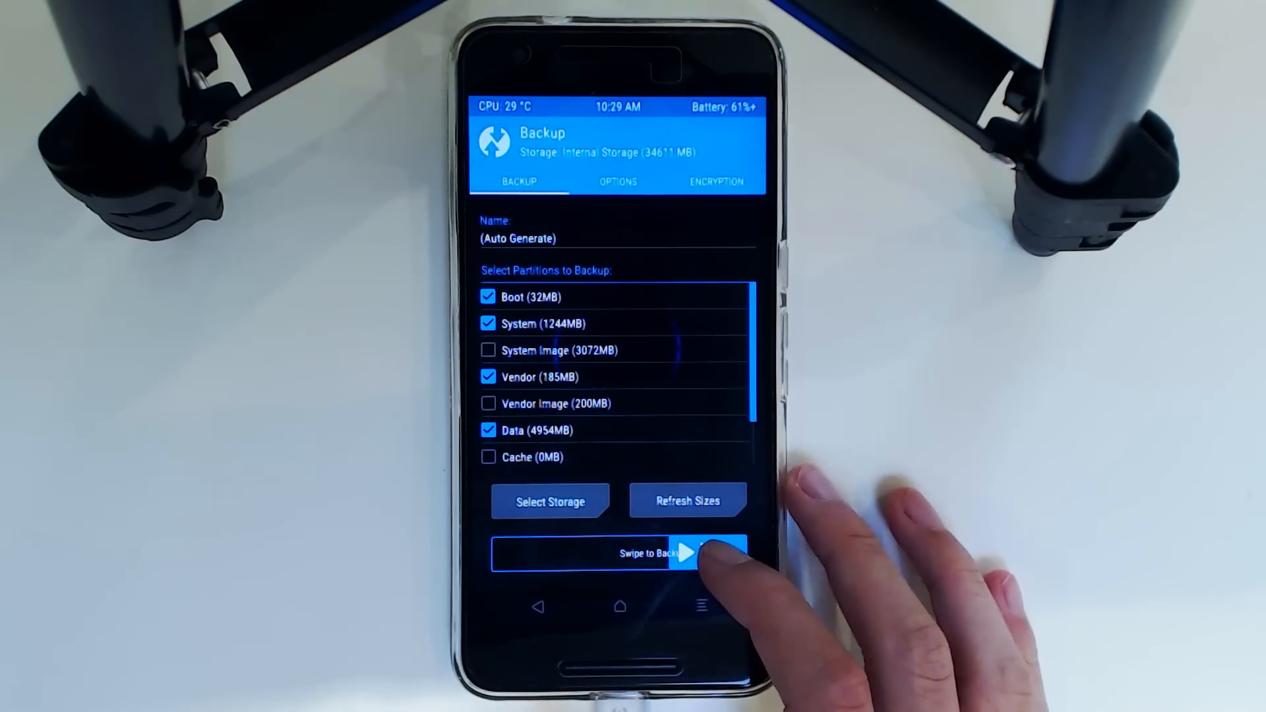
pyautogui.moveTo(525, 553); pyautogui.dragTo(727, 553)
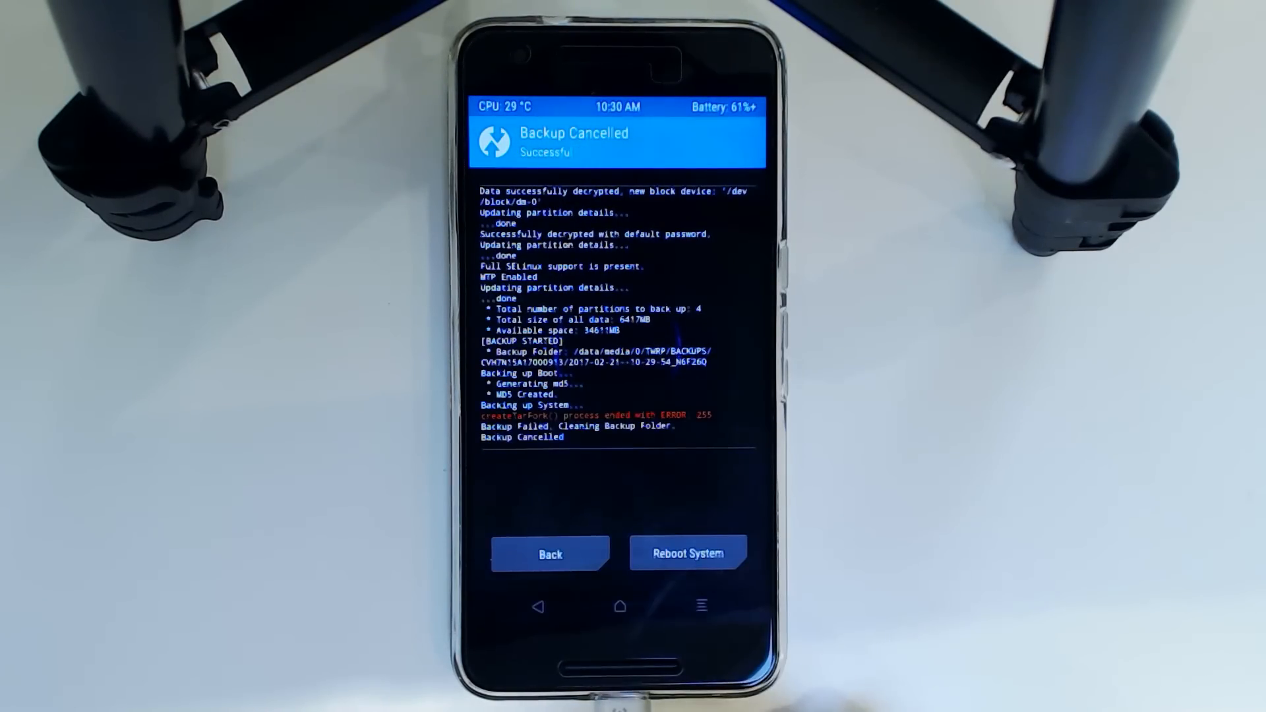
# Leave the failed backup and browse internal storage for the Magisk and Pure Nexus zips.
pyautogui.click(550, 552)
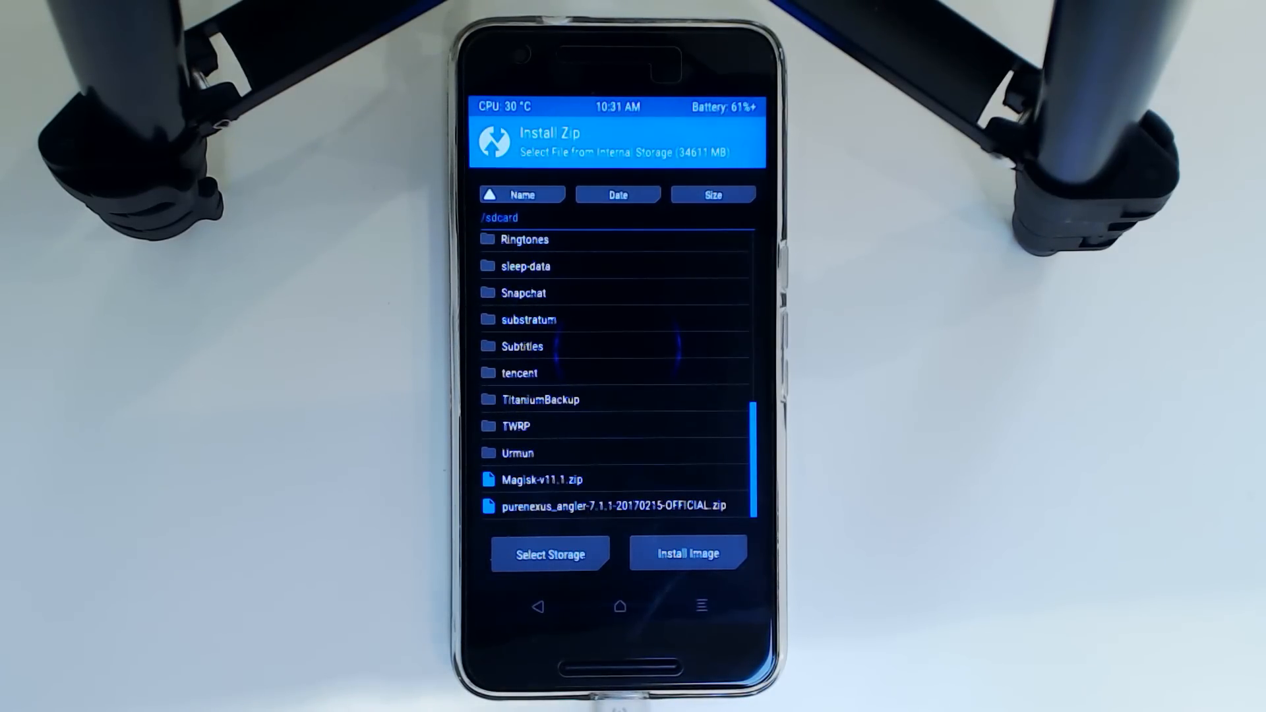
# Switch the installer to image mode so NUF26K_vendor.img appears in the list.
pyautogui.click(537, 479)
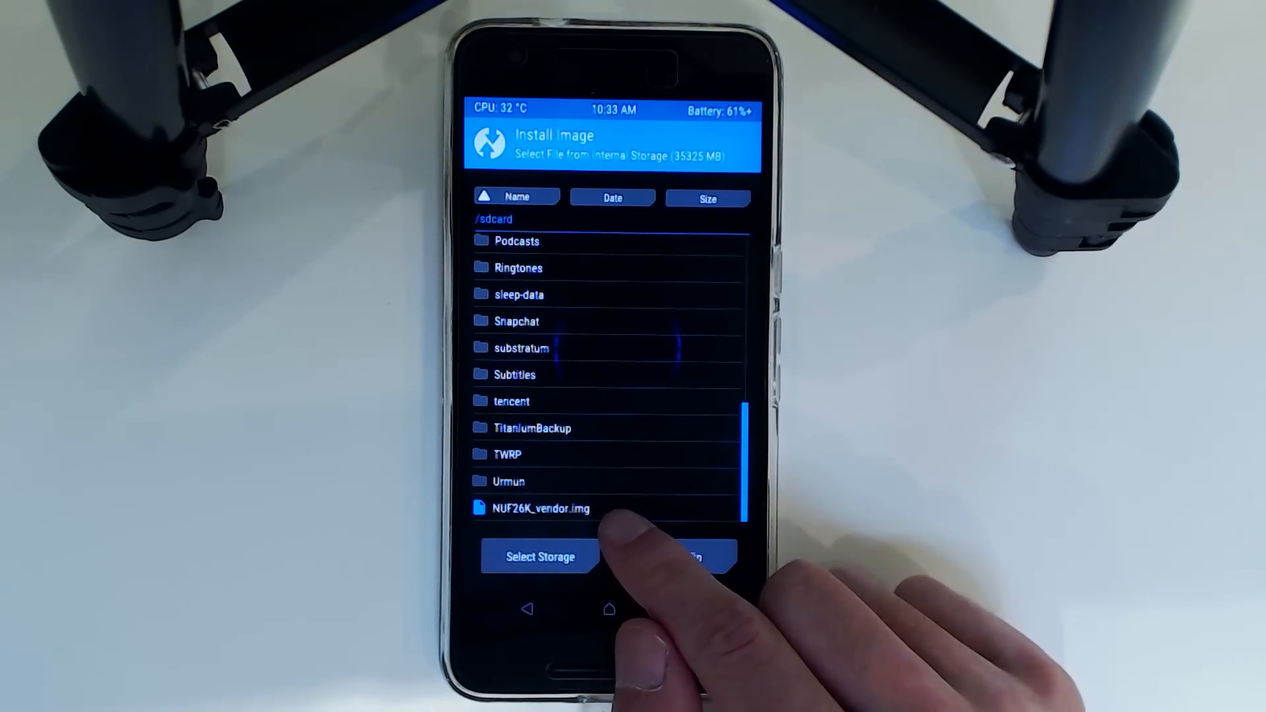
# Select NUF26K_vendor.img from internal storage to flash it.
pyautogui.click(540, 508)
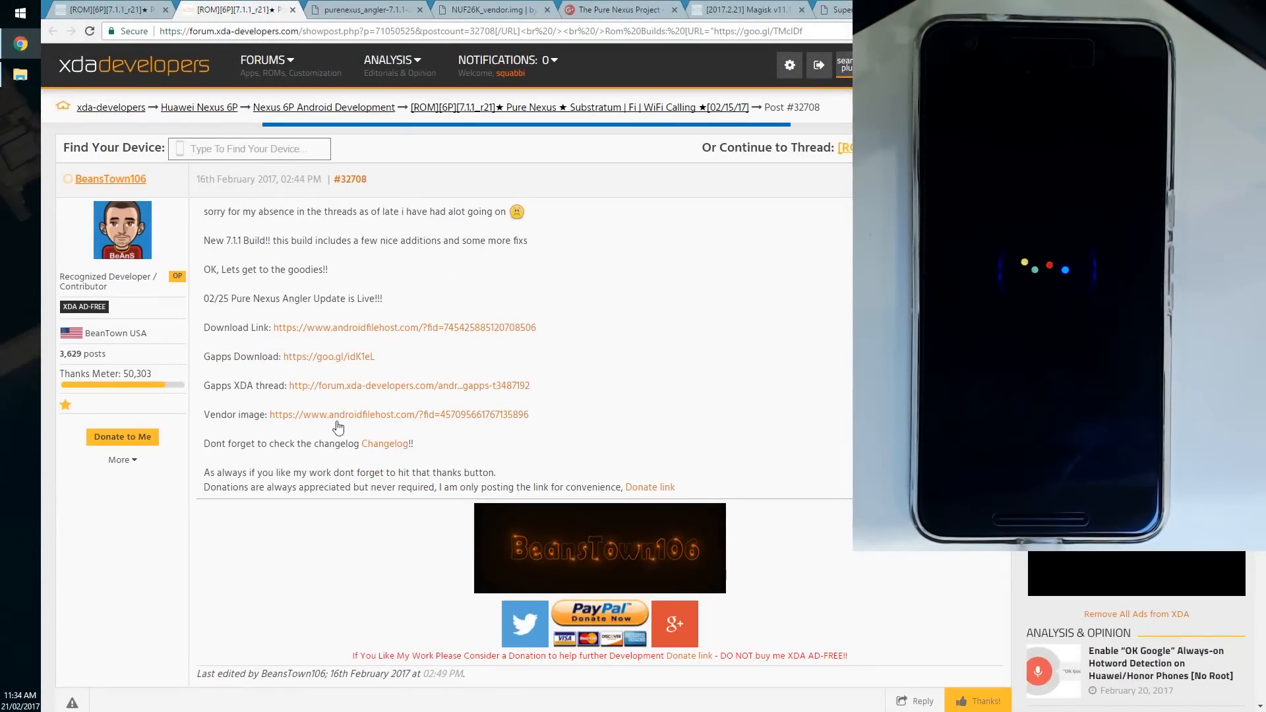
# Follow the Changelog link in the Pure Nexus Angler release post on XDA.
pyautogui.click(384, 444)
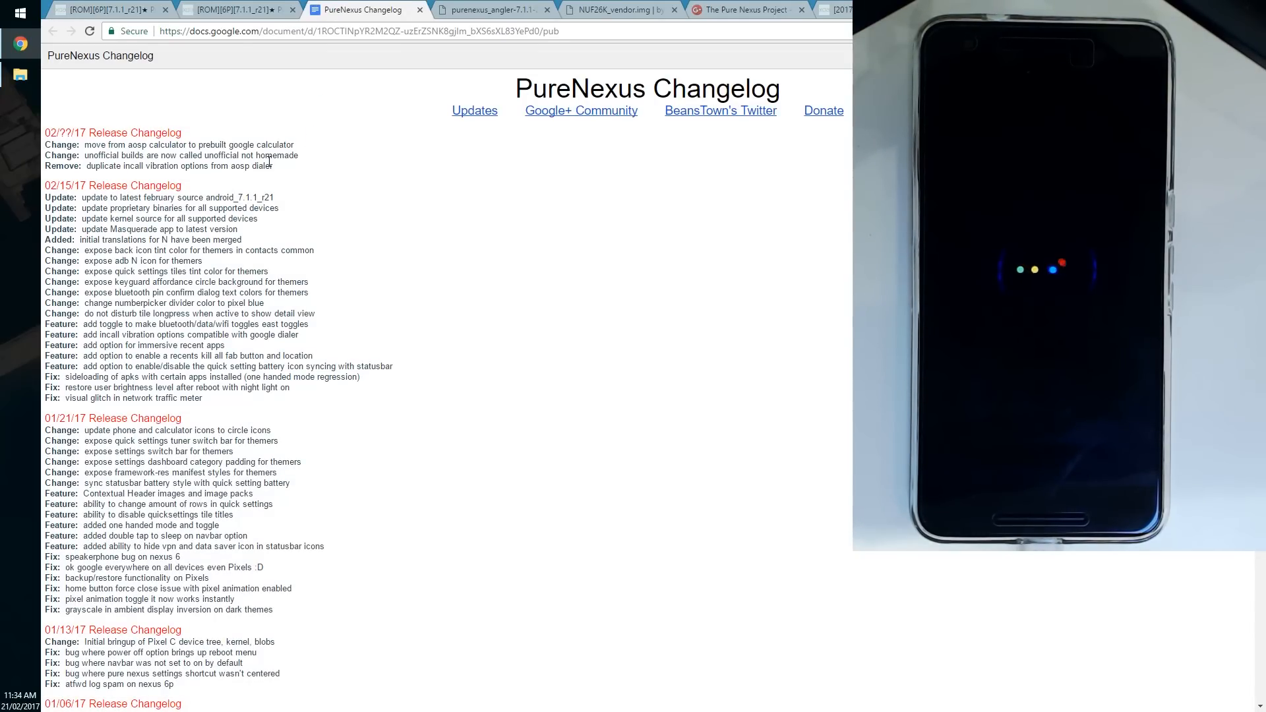
# Scroll through the PureNexus Changelog's 02/15/17 and newer release entries.
pyautogui.moveTo(47, 145); pyautogui.dragTo(273, 165)
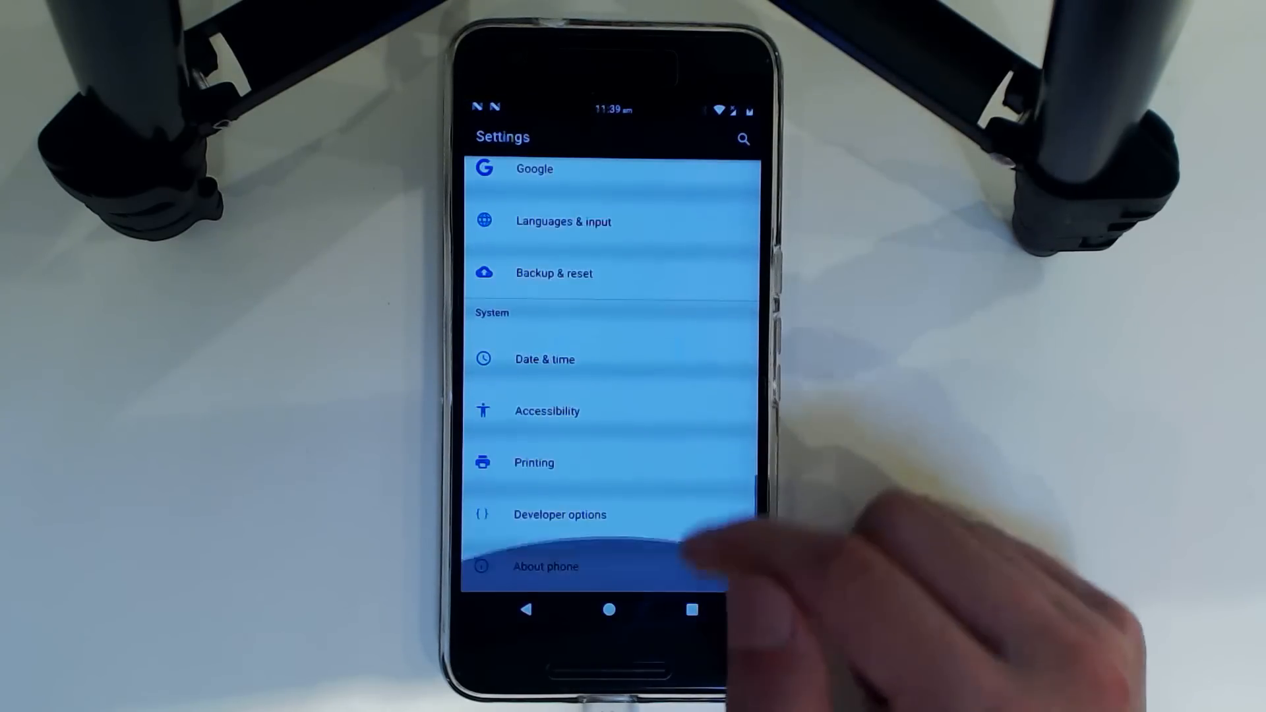
# Open the phone's About details from the Settings System section.
pyautogui.click(544, 566)
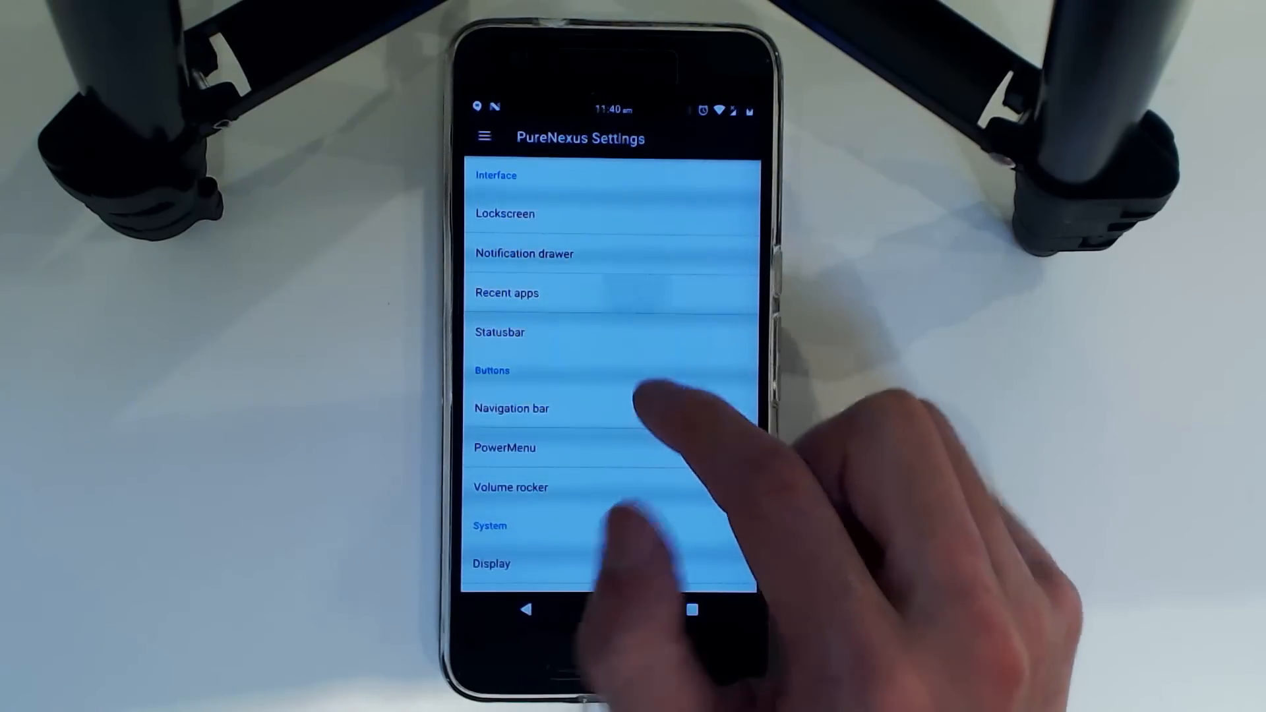
# Turn off Clear all FAB under Recent apps, then return home.
pyautogui.click(506, 293)
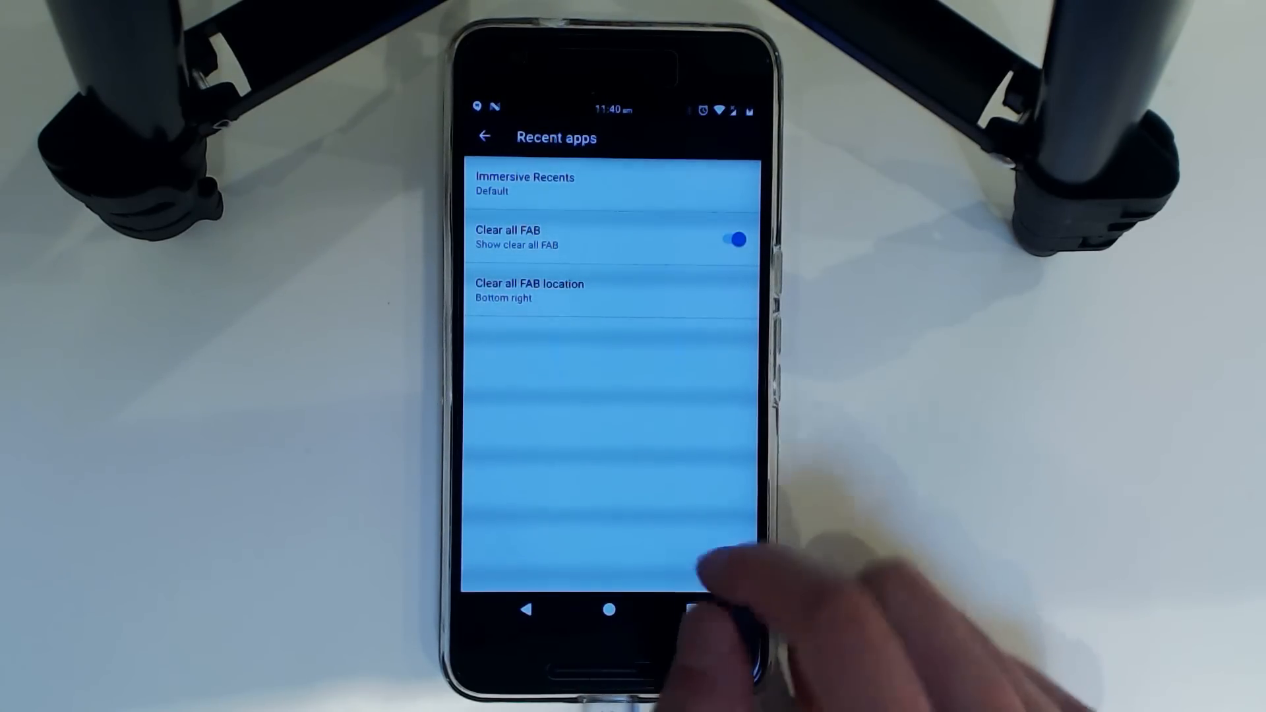
pyautogui.click(693, 611)
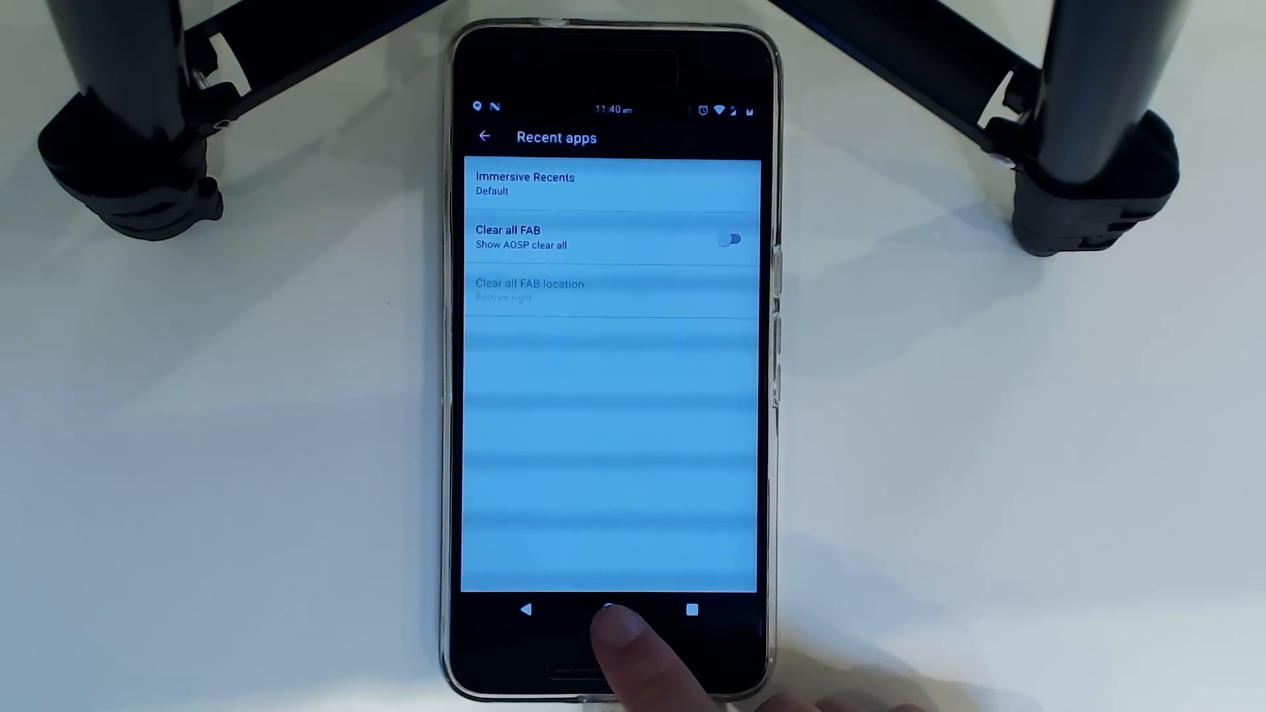
pyautogui.click(612, 612)
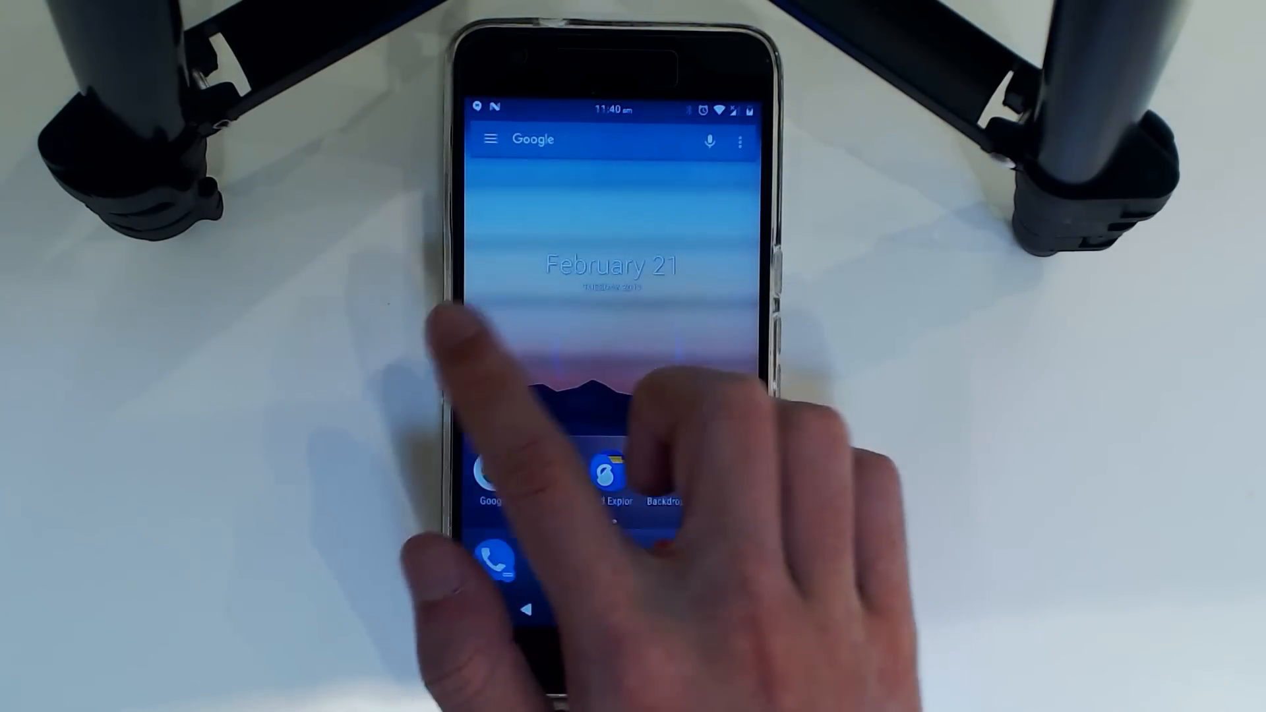
# Start a SafetyNet check on Magisk Manager's Status page showing Magisk v11.1.
pyautogui.hscroll(-3)
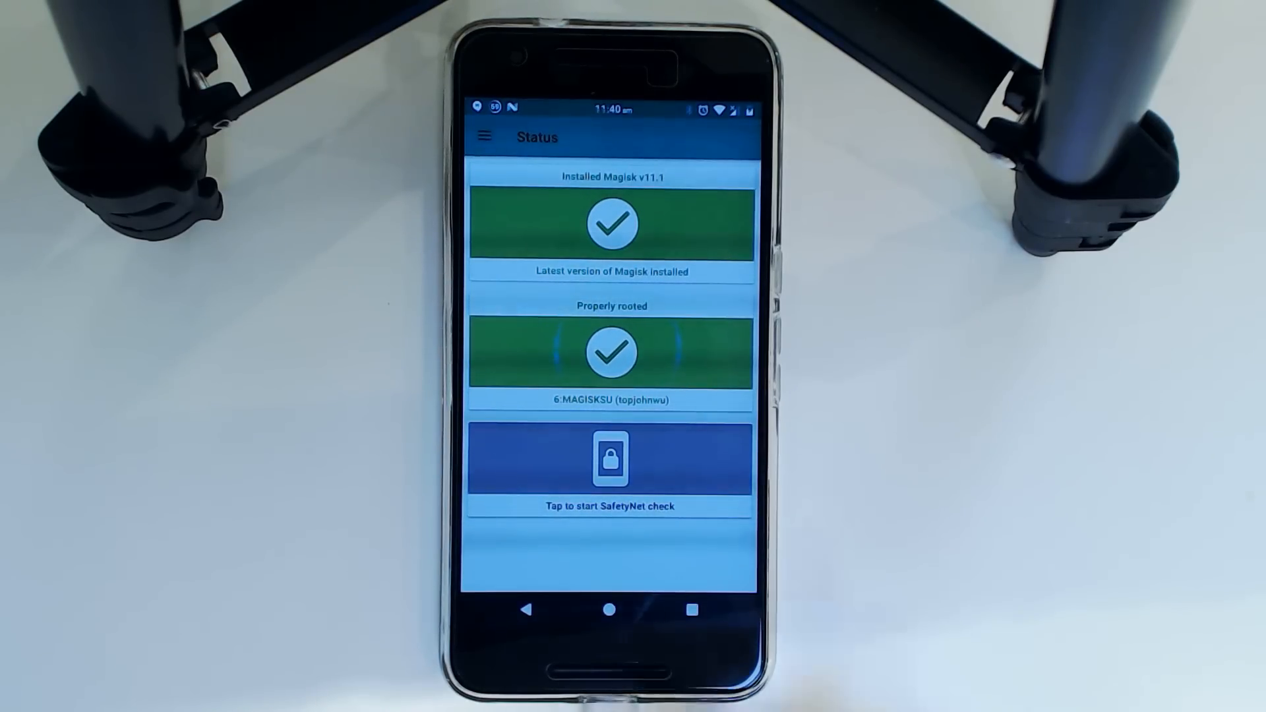
pyautogui.click(611, 467)
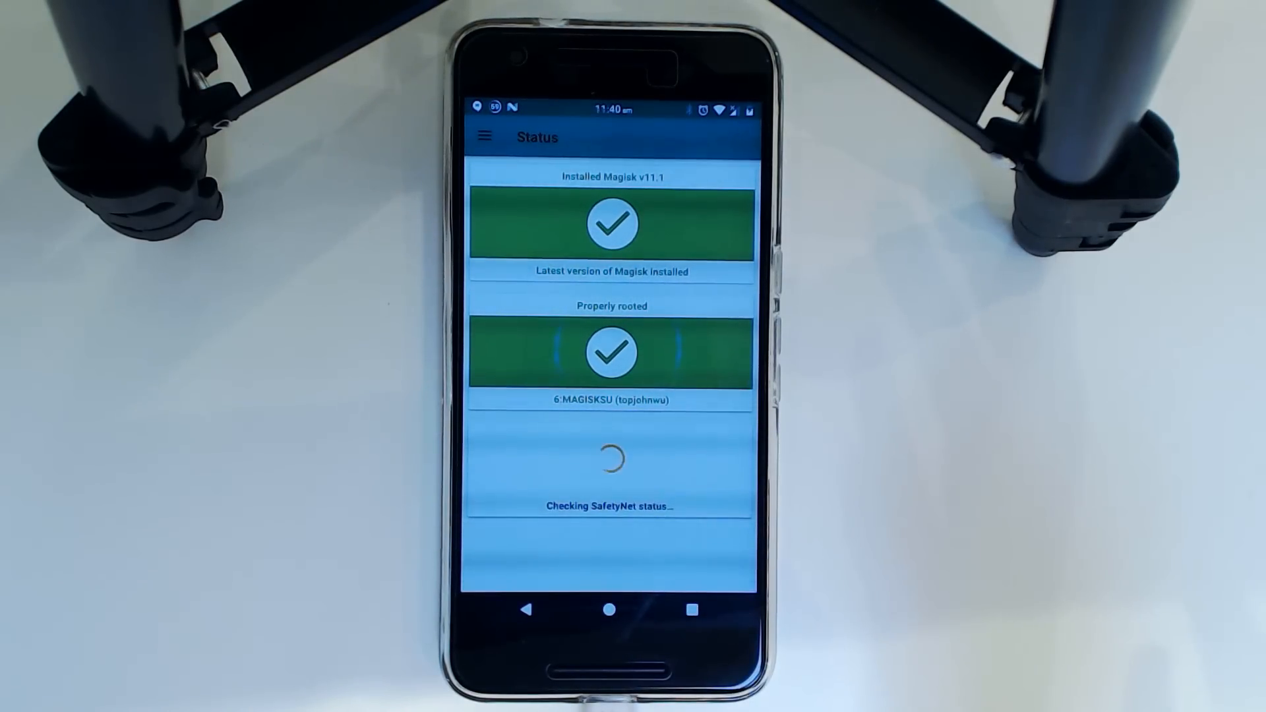